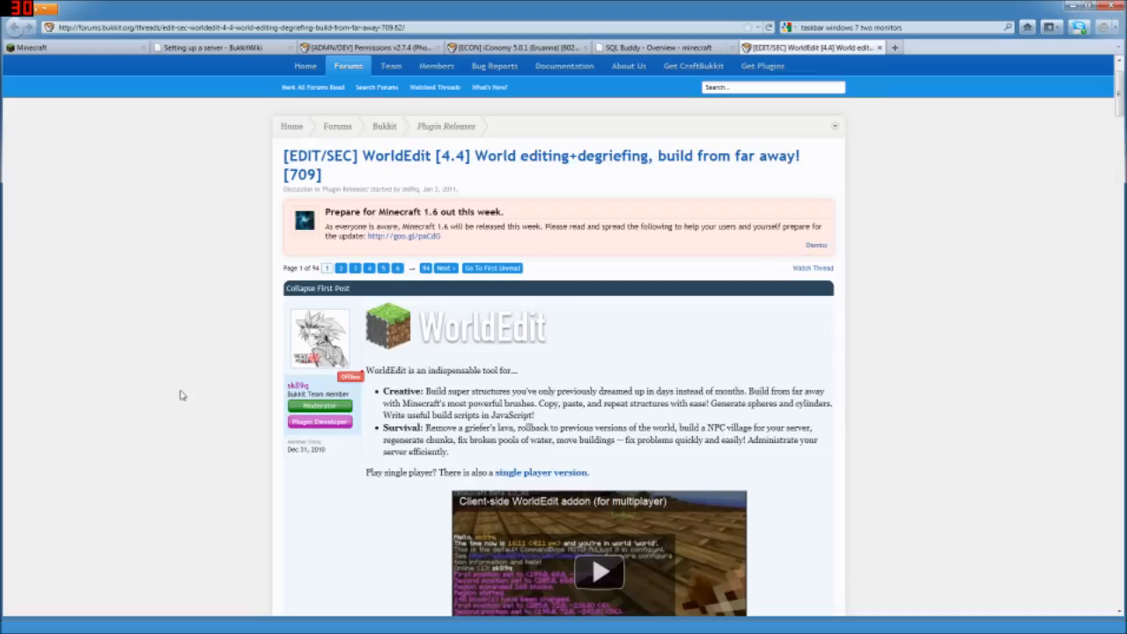
- Download the WorldEdit 4.4 zip from the sk89q project page
scroll("down", 3)
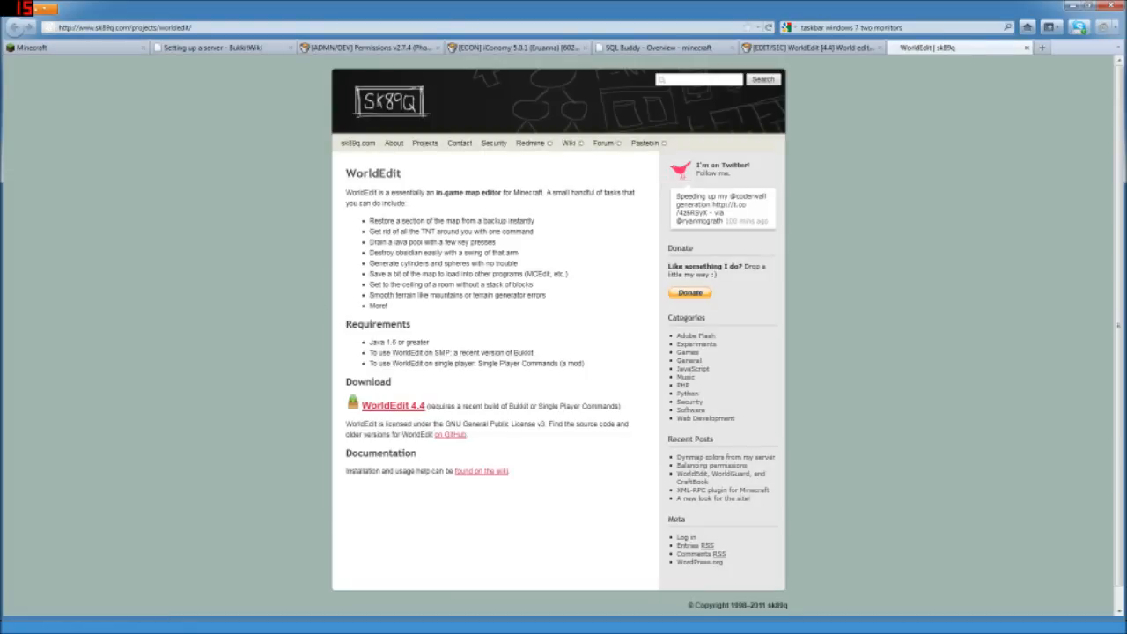
left_click(392, 405)
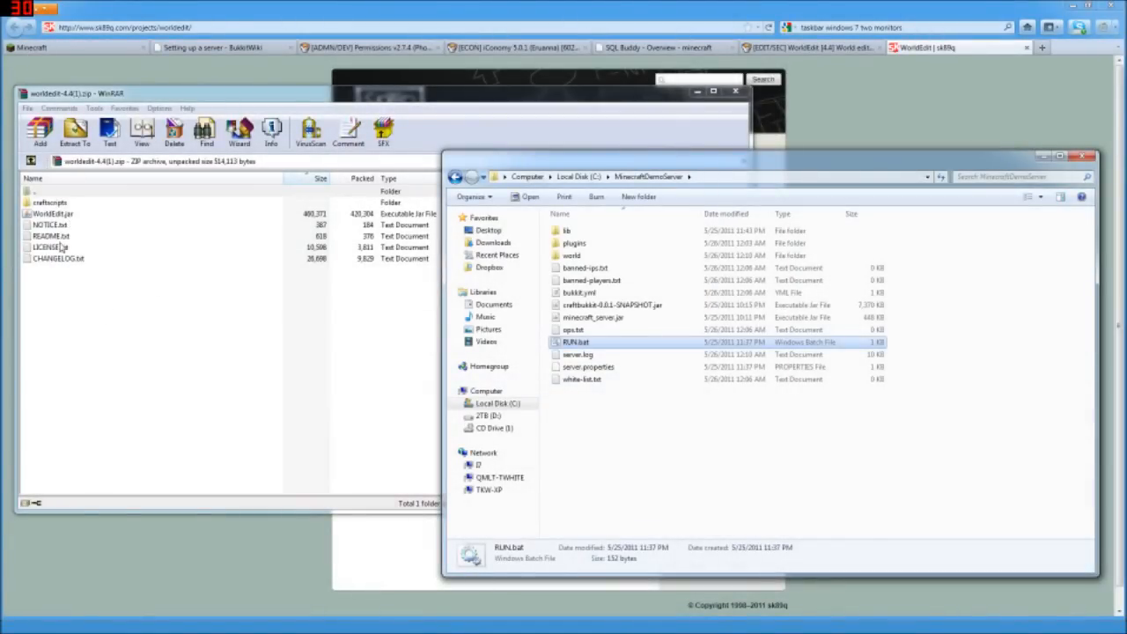
- Put WorldEdit.jar into the plugins folder and start the server with RUN.bat
double_click(50, 202)
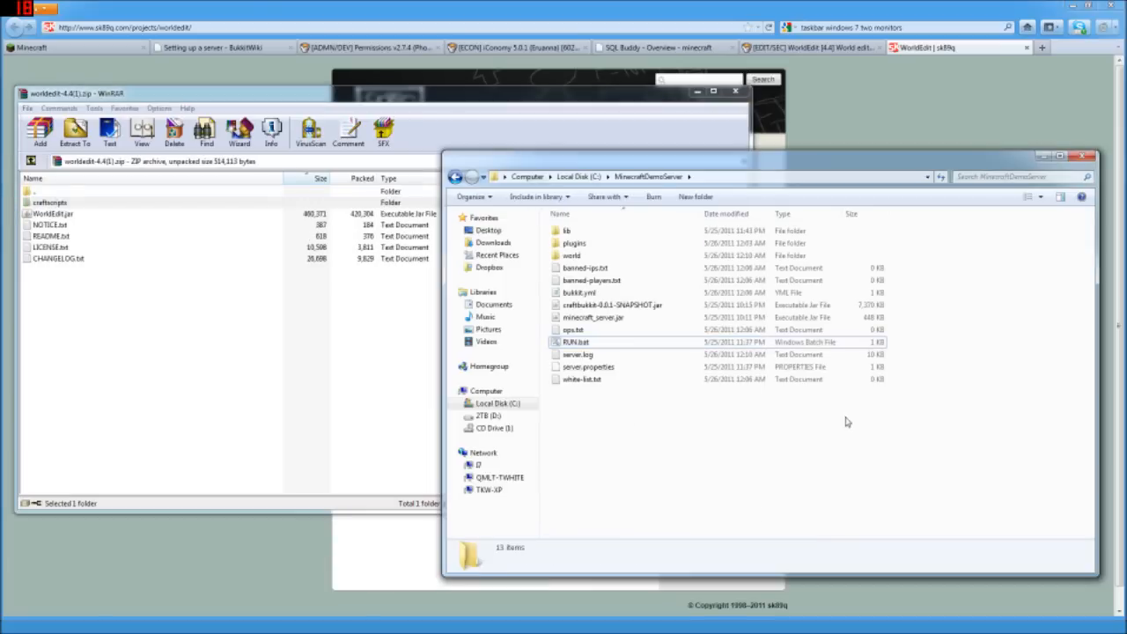
mouse_move(590, 247)
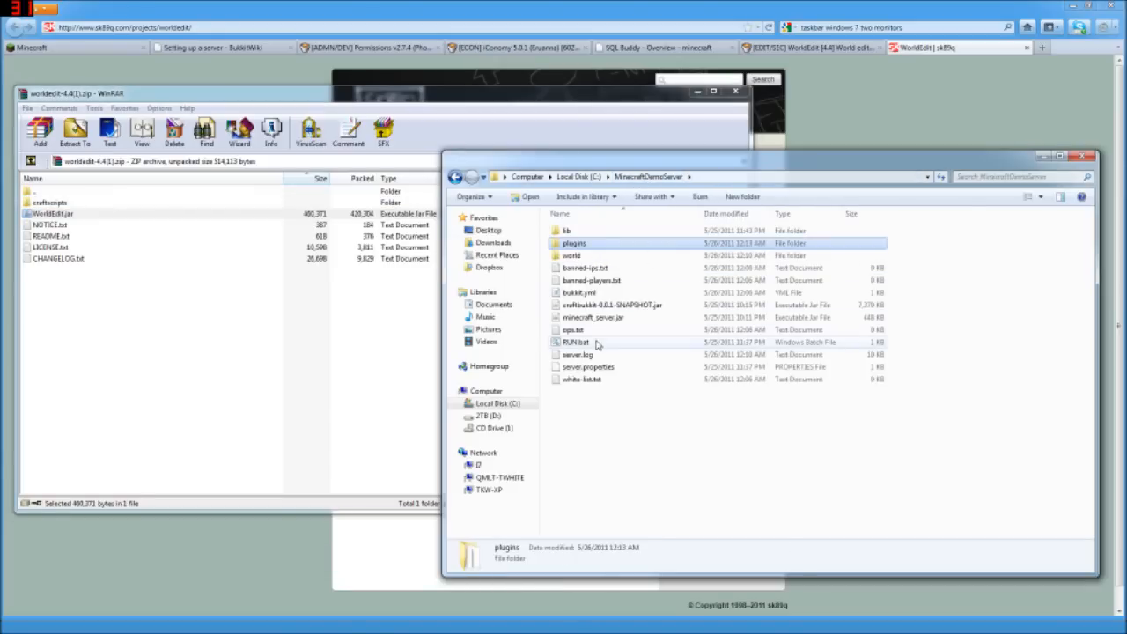
left_click(575, 342)
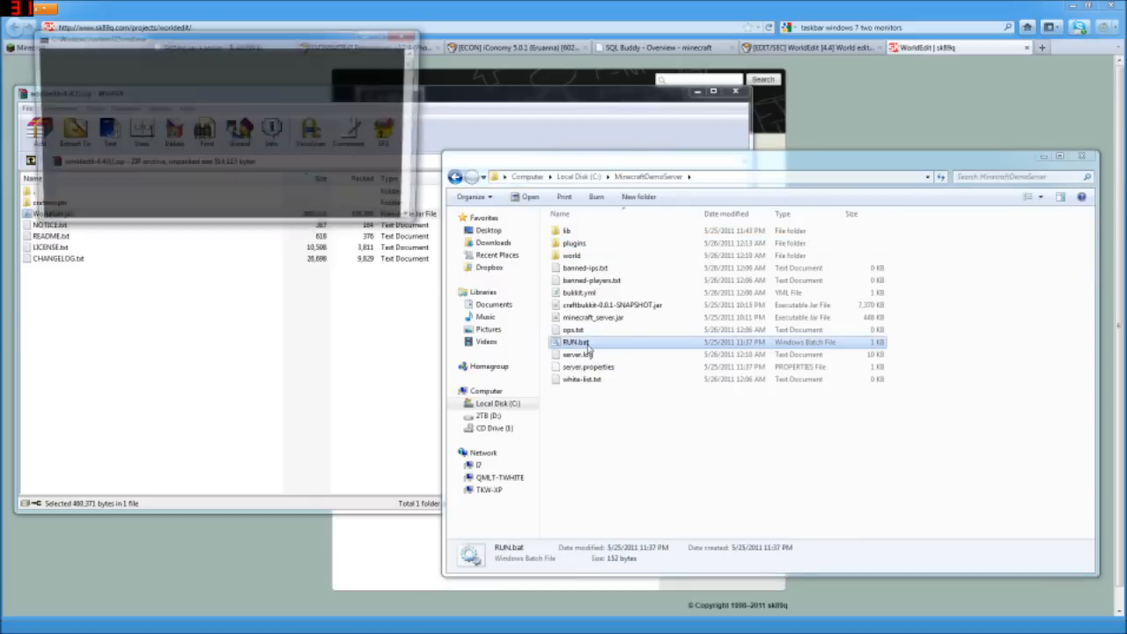
double_click(574, 341)
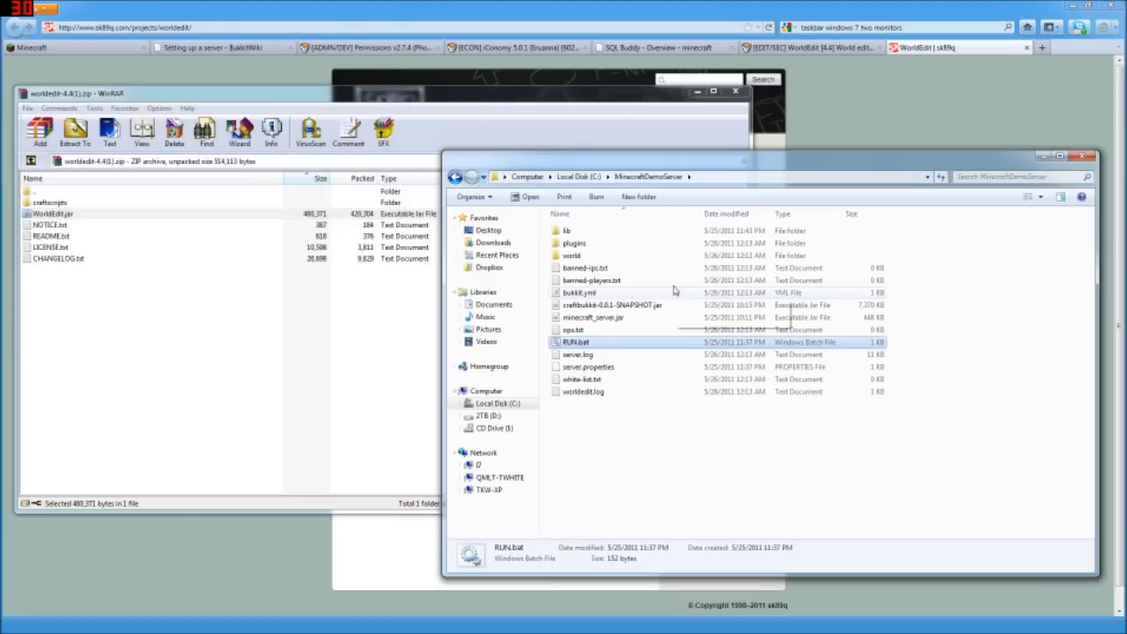
double_click(574, 243)
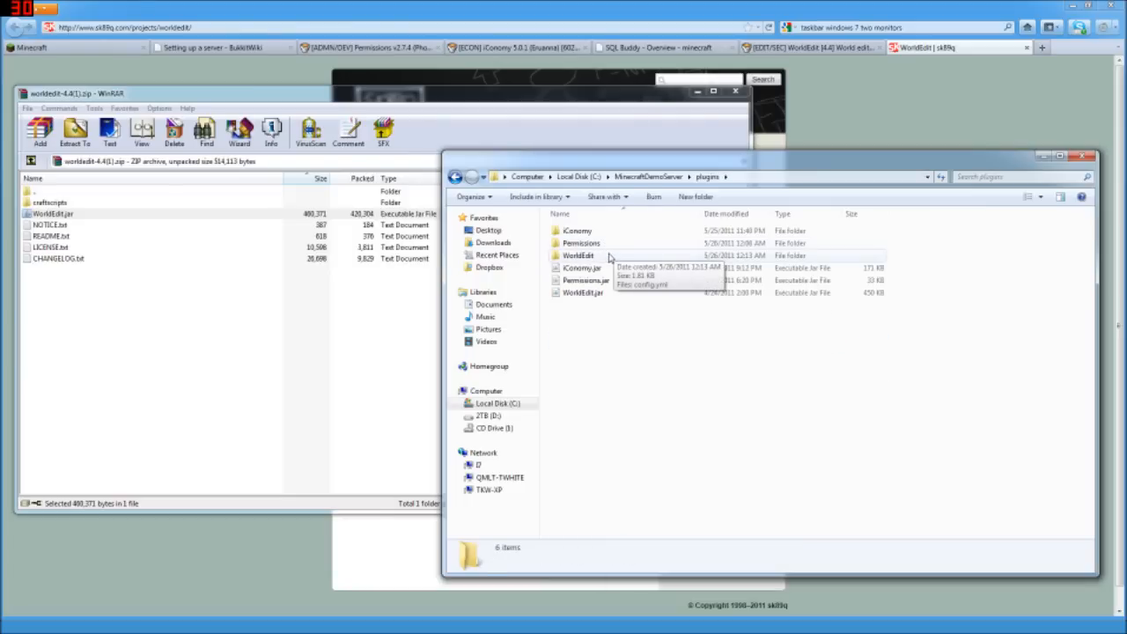
left_click(578, 256)
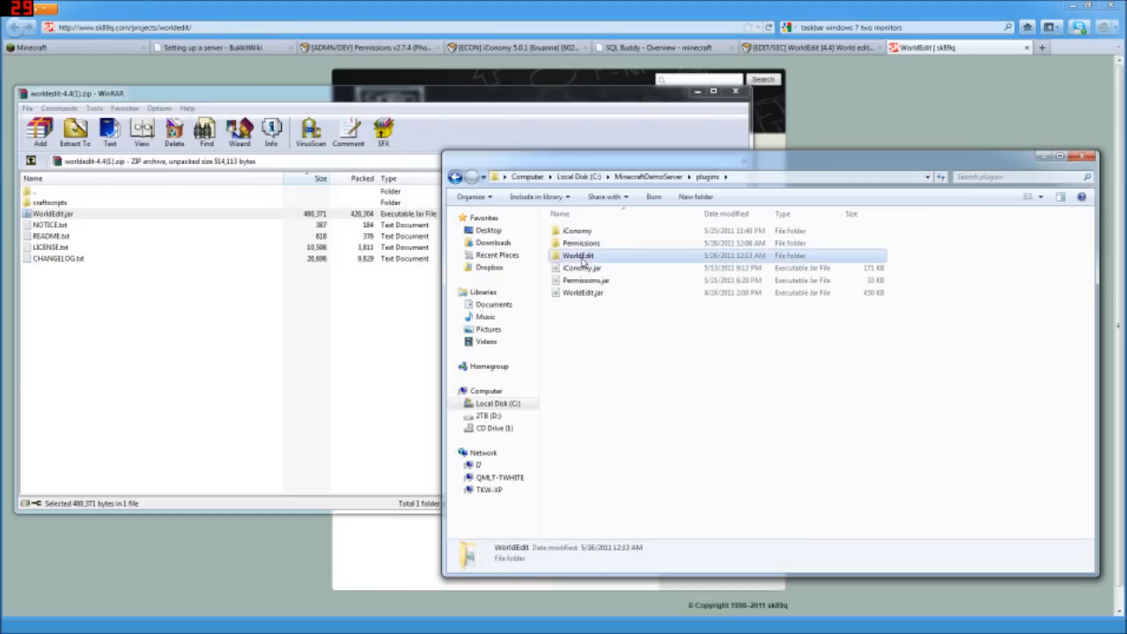
right_click(577, 231)
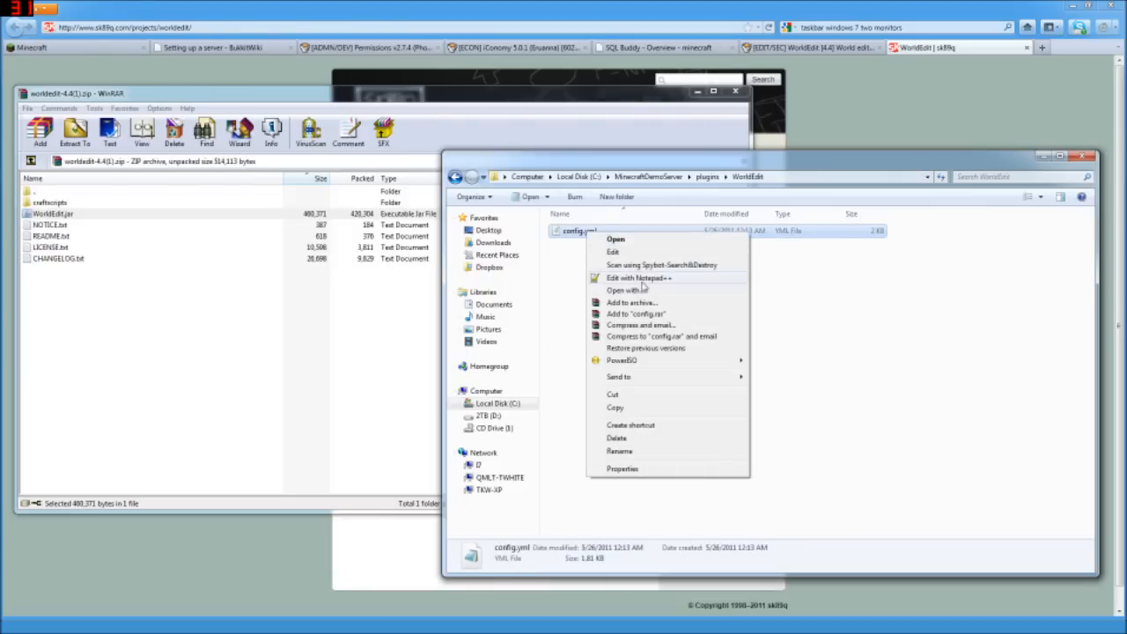
left_click(638, 277)
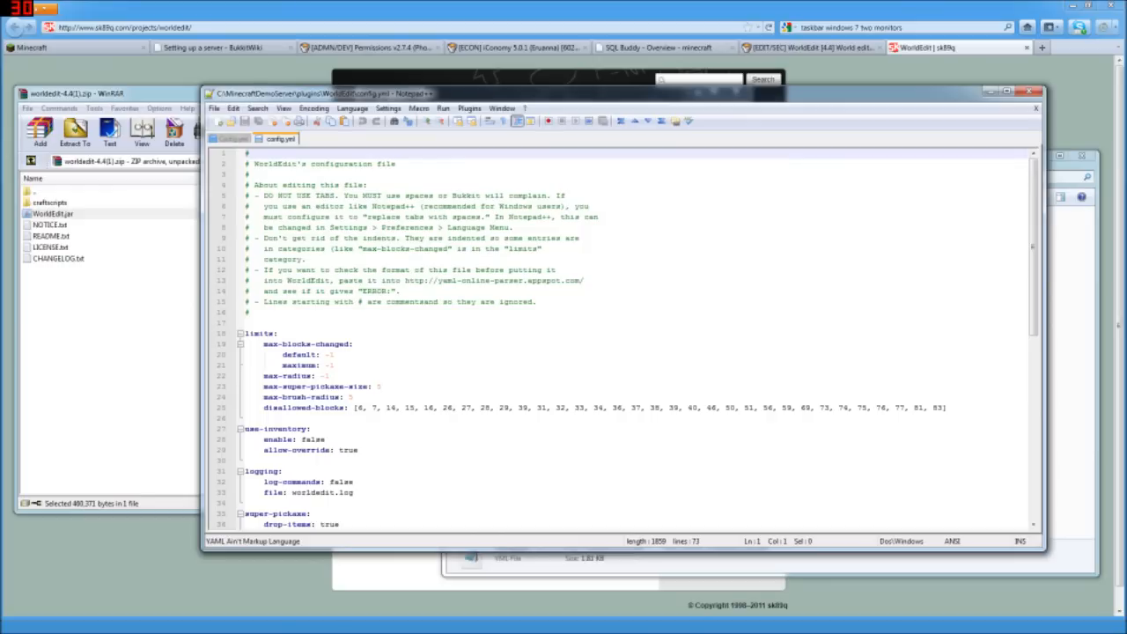
scroll("down", 3)
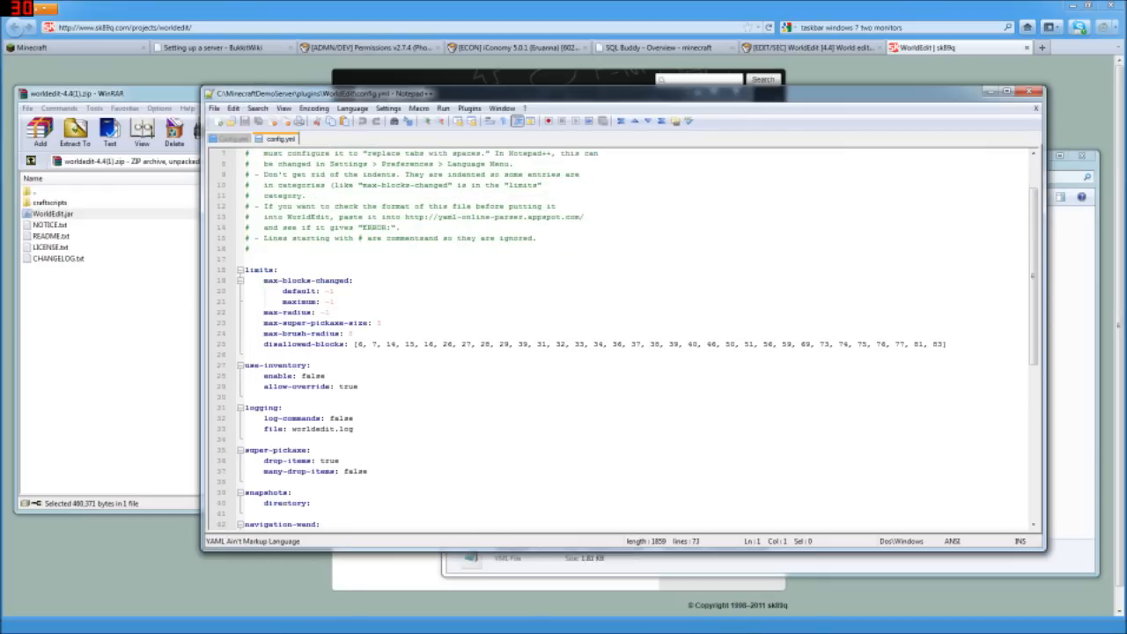
scroll("down", 3)
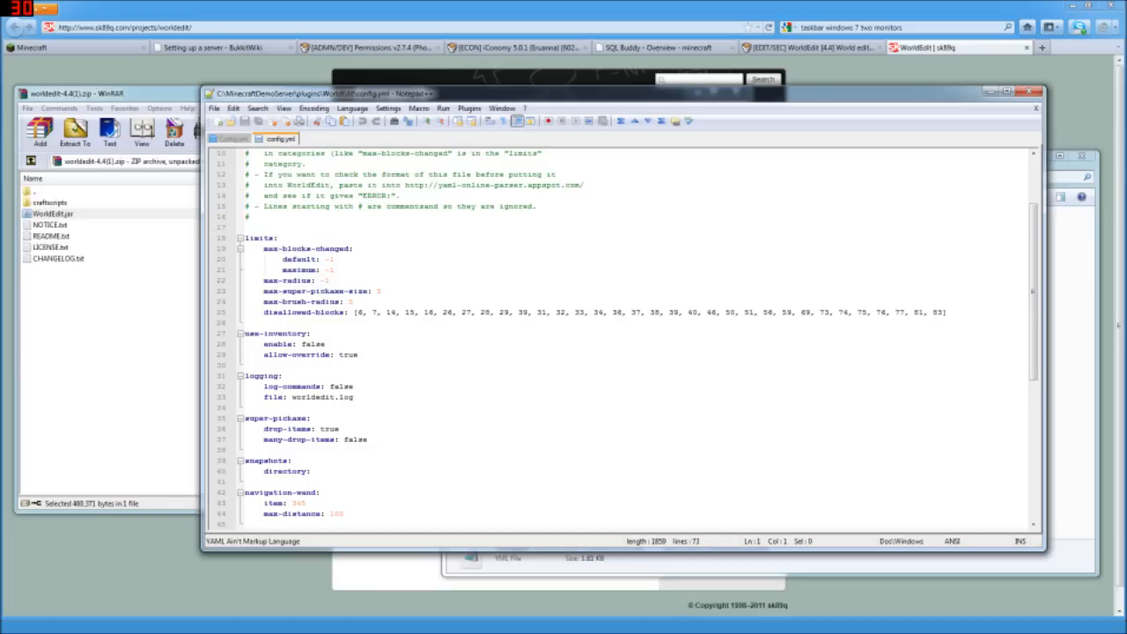
scroll("down", 3)
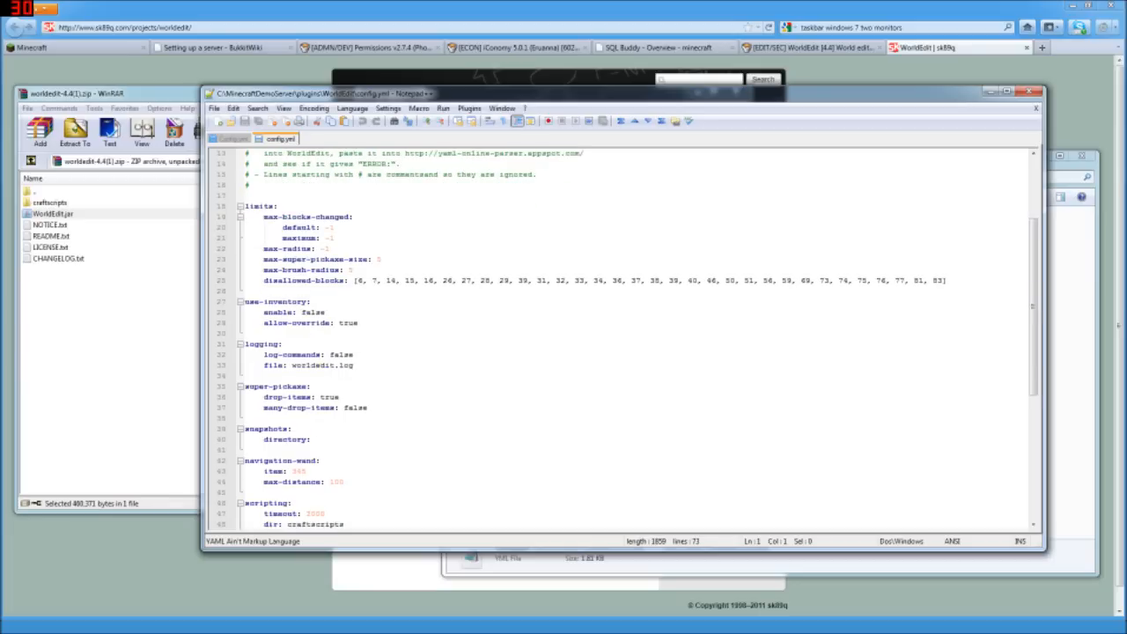
scroll("down", 3)
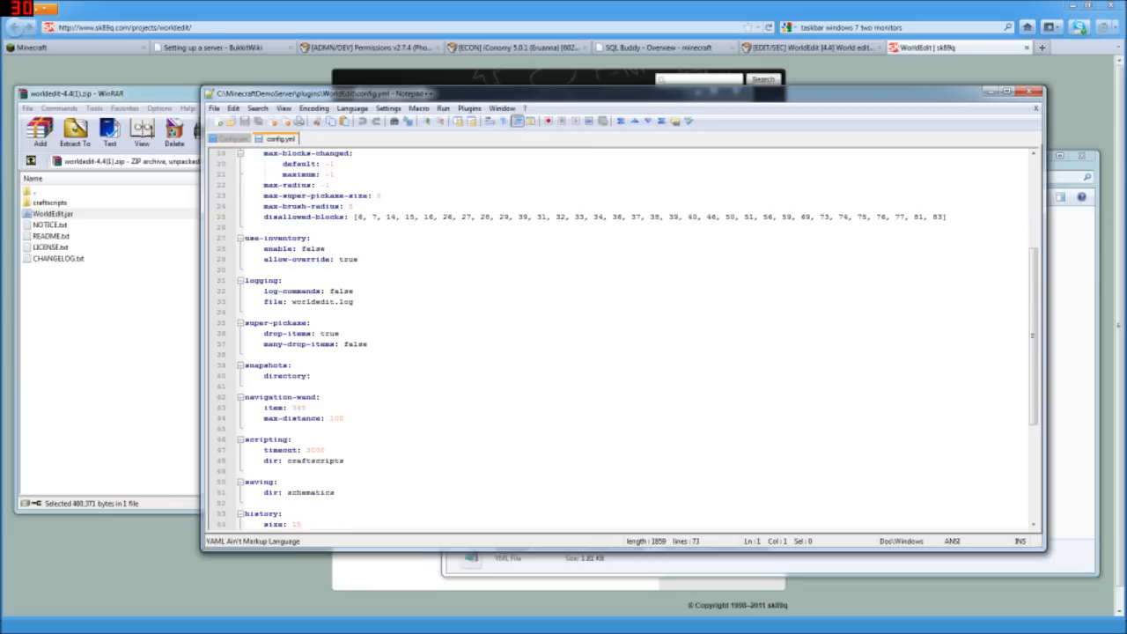
scroll("down", 3)
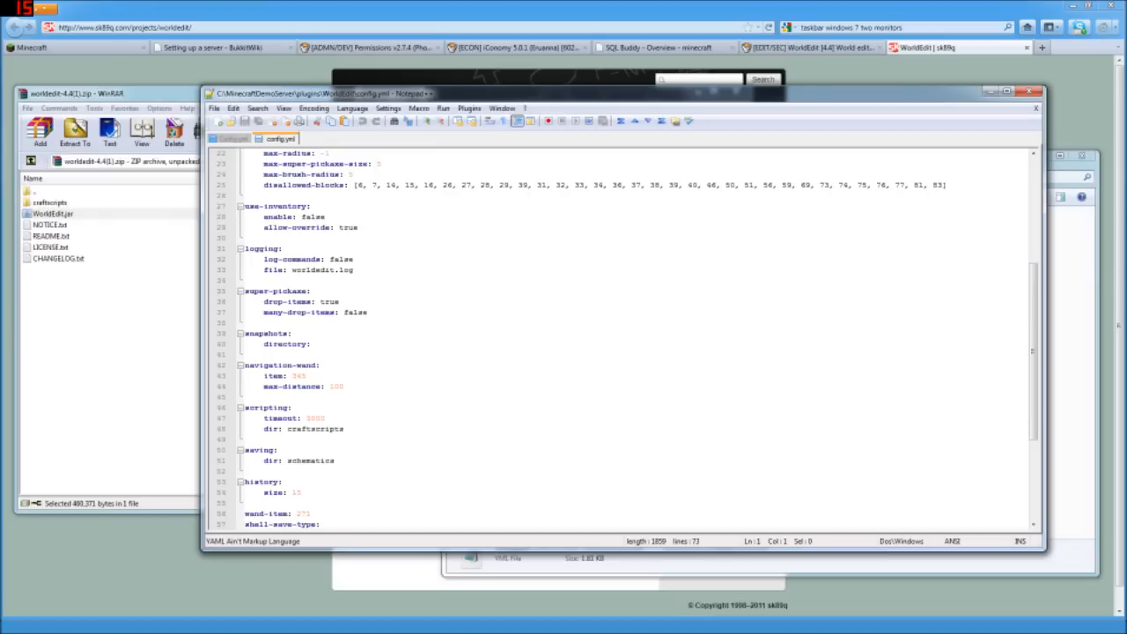
scroll("down", 3)
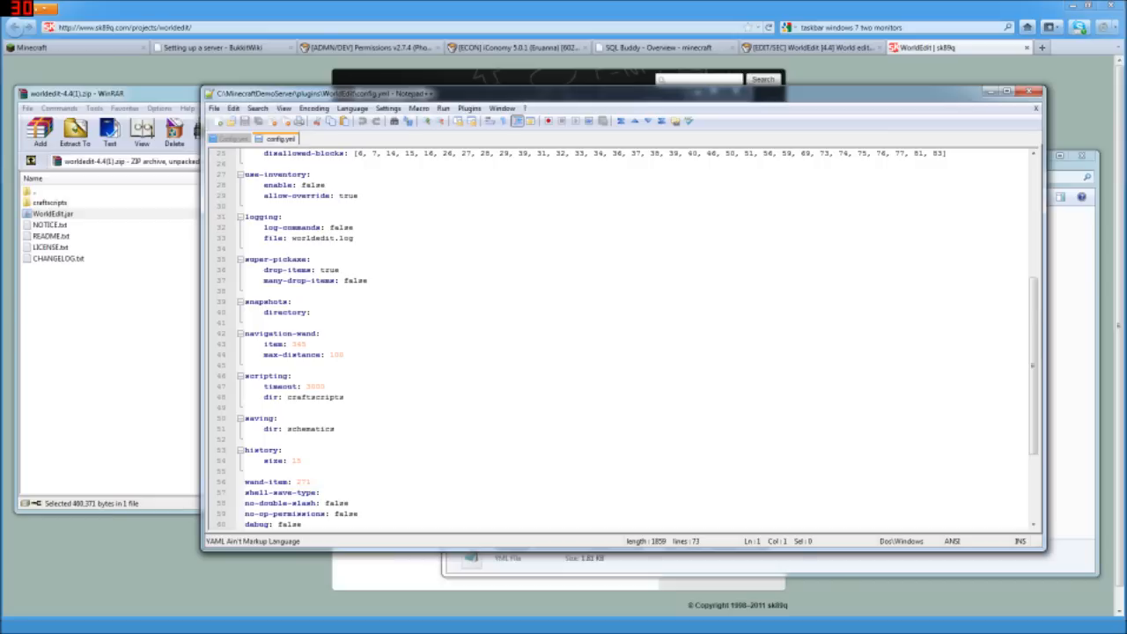
scroll("down", 3)
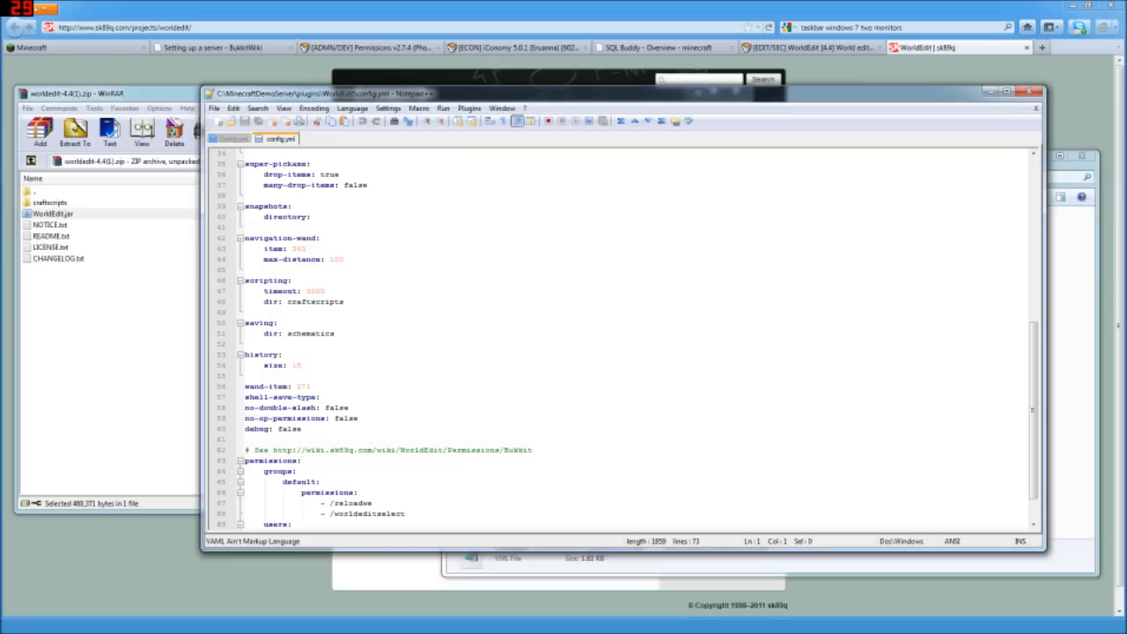
scroll("down", 3)
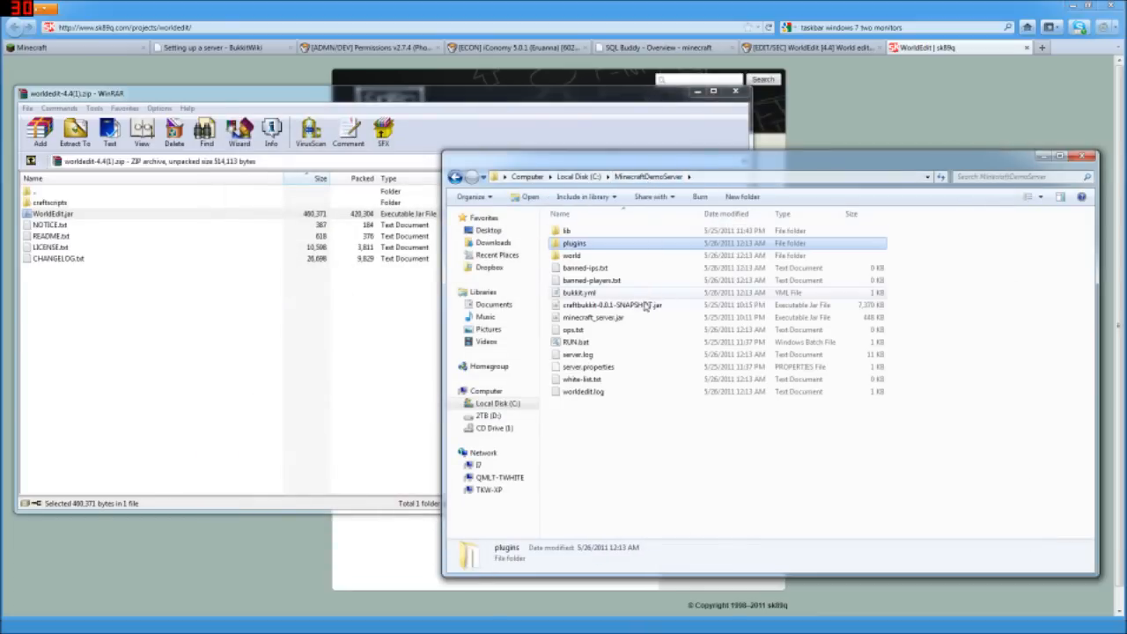
- Launch Minecraft and join the multiplayer server running on localhost
double_click(575, 341)
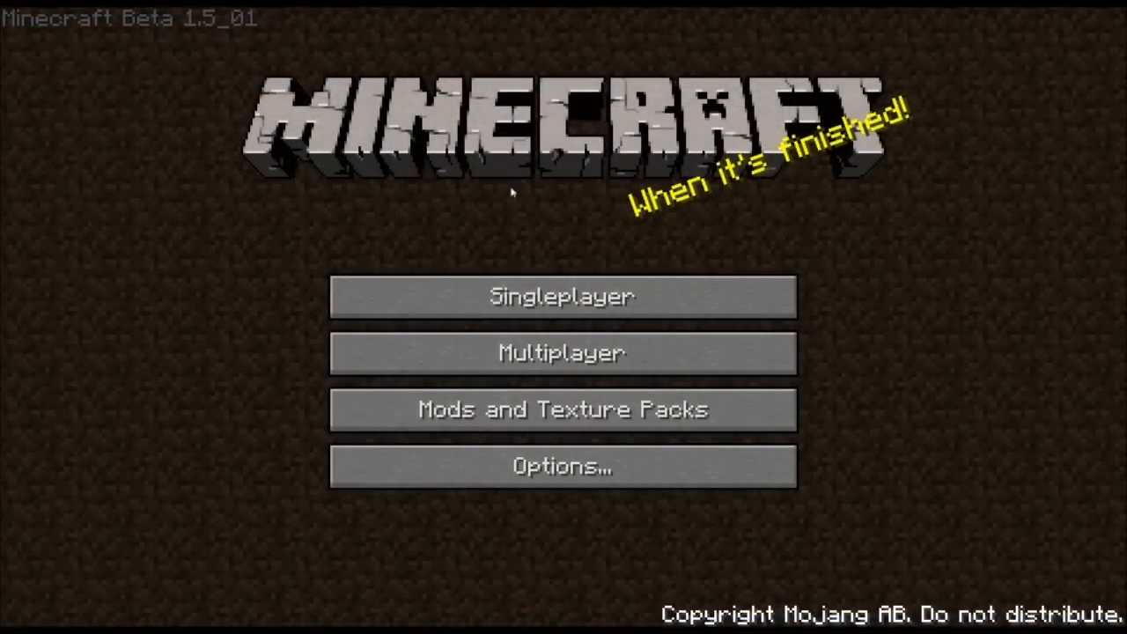
left_click(561, 352)
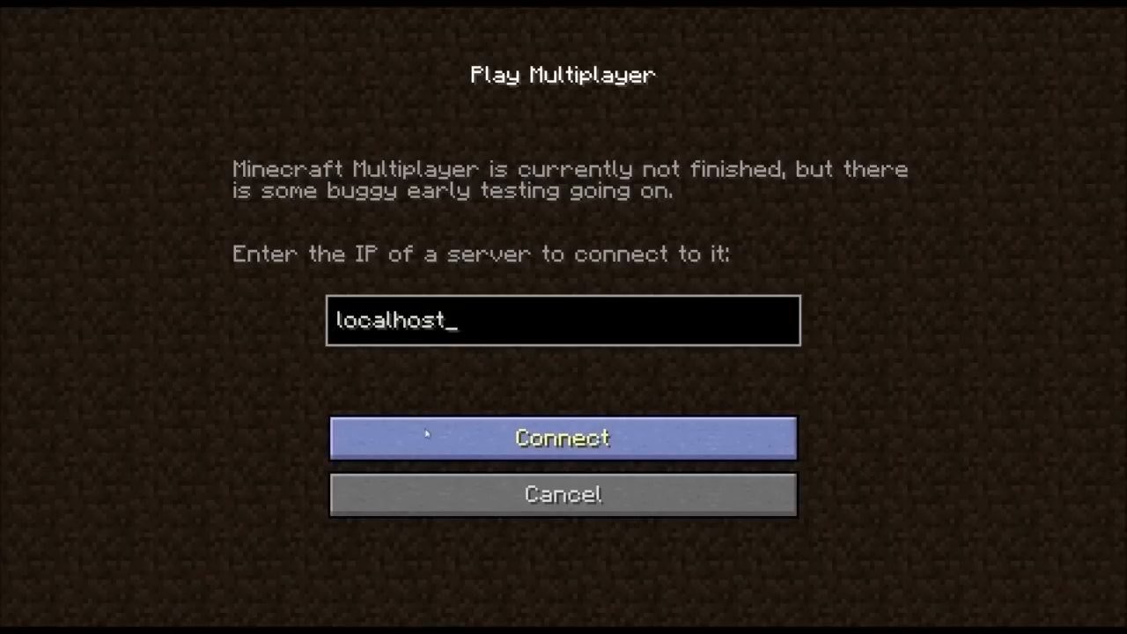
left_click(563, 438)
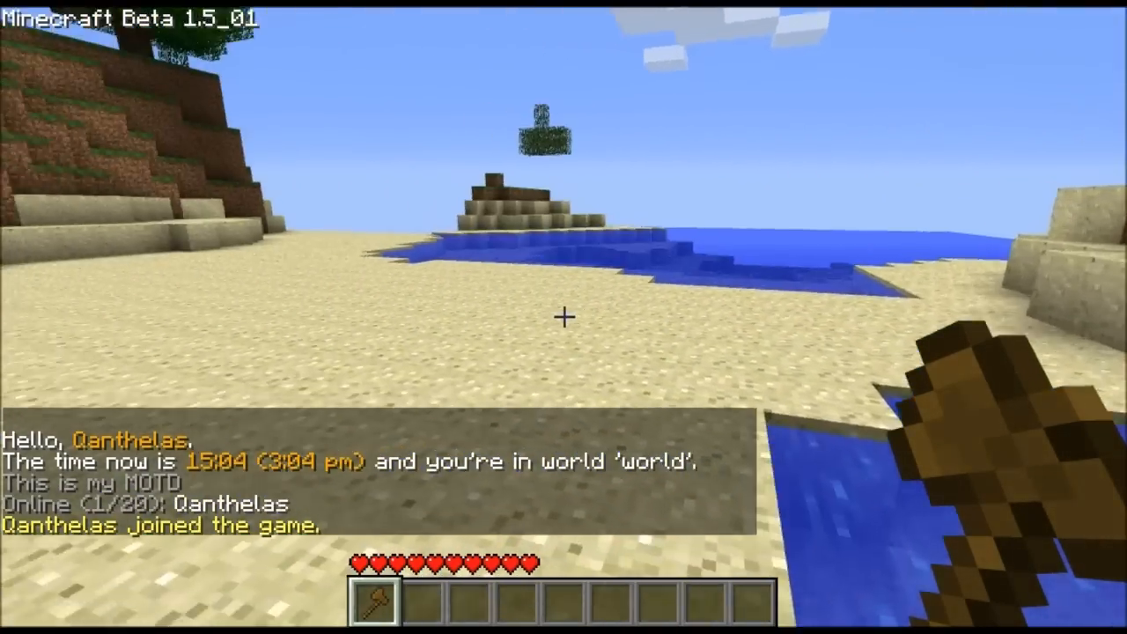
mouse_move(564, 317)
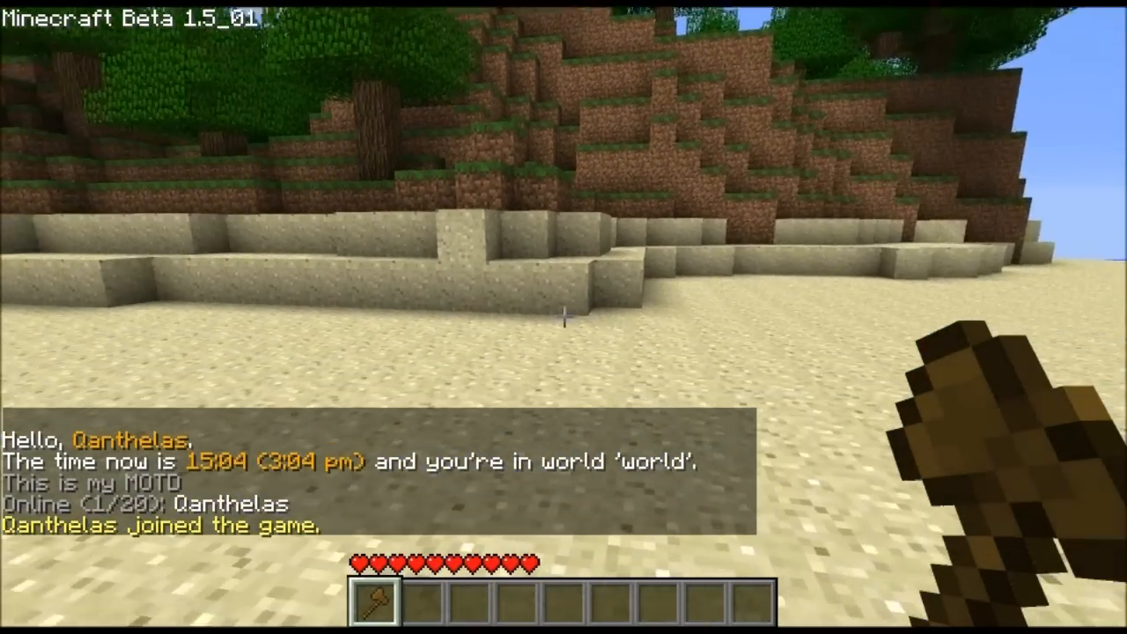
mouse_move(563, 316)
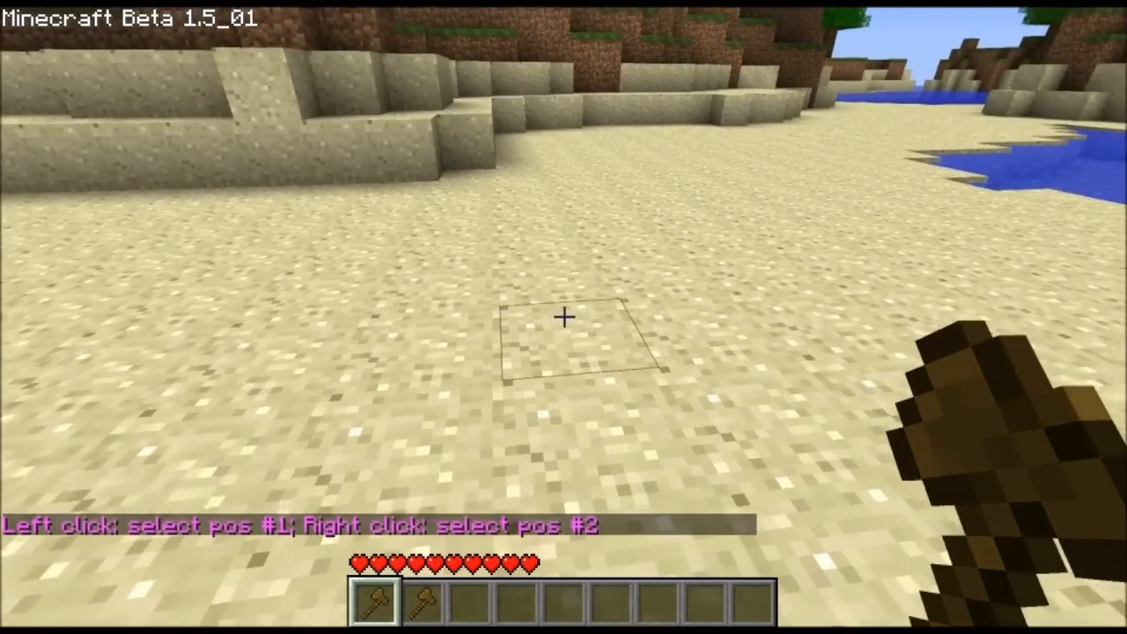
- Mark corners by right-click and //pos1, then //set stone and //set sponge
right_click(563, 317)
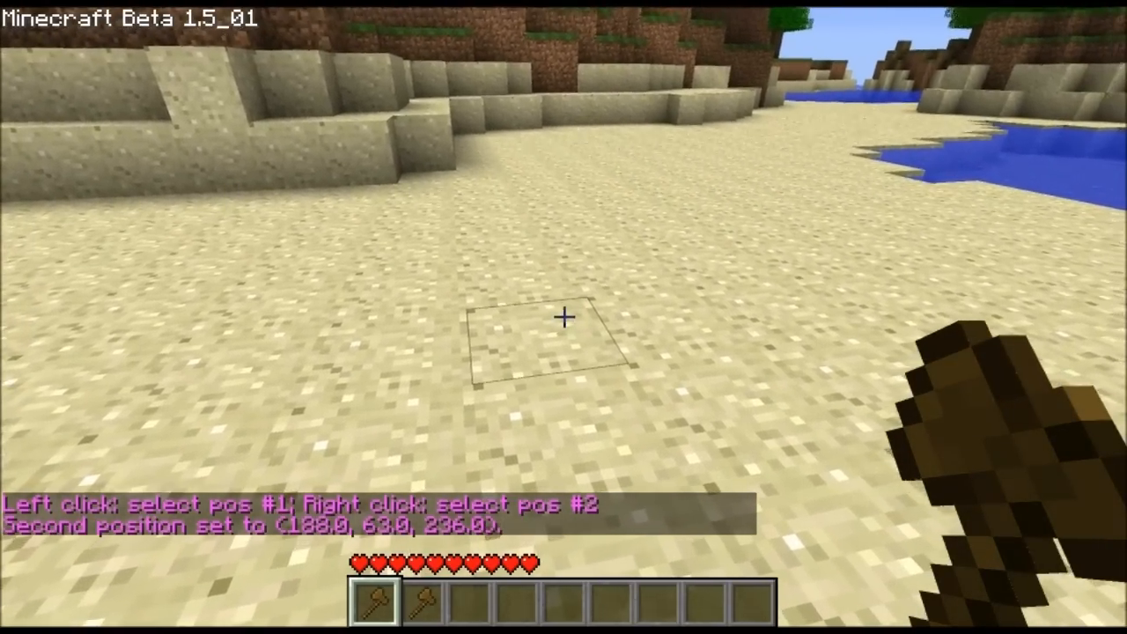
key("t")
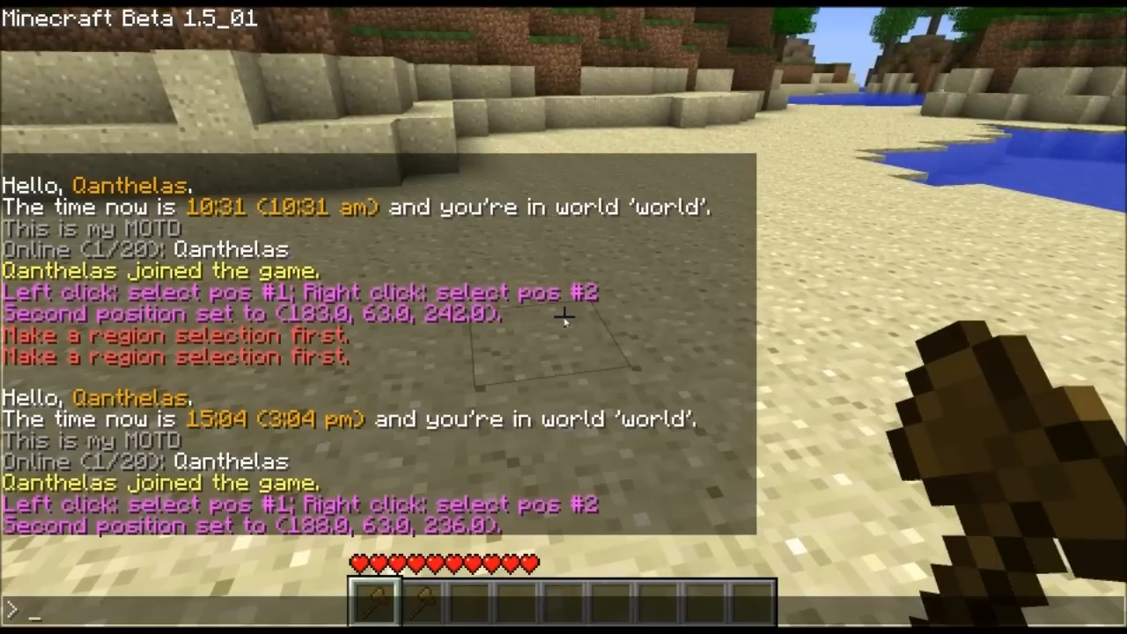
type("//pos")
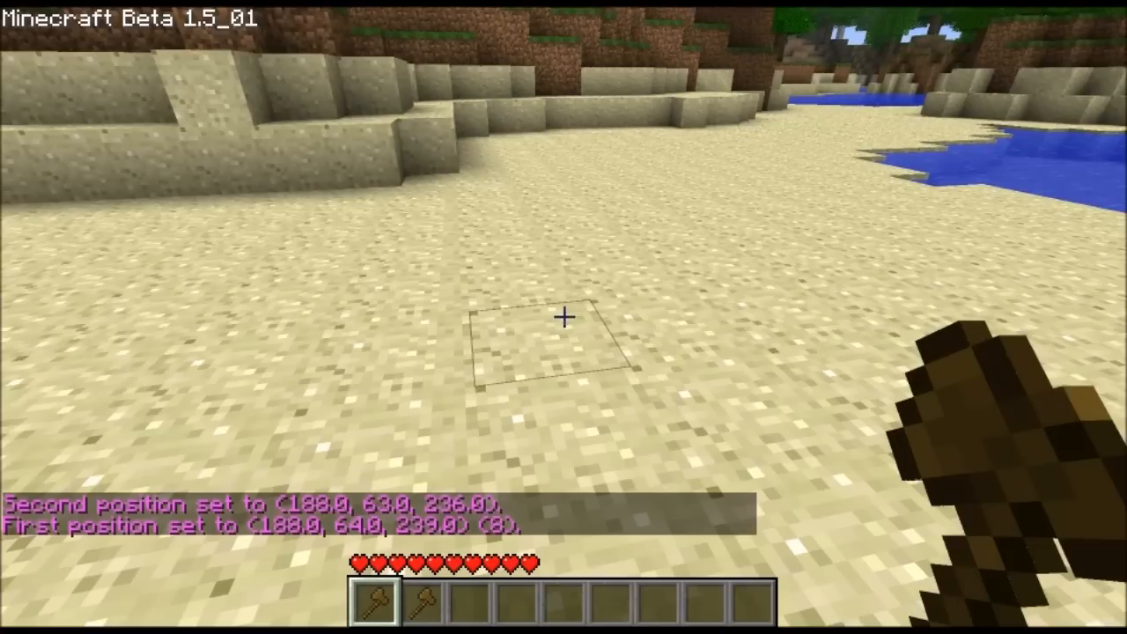
type("//set")
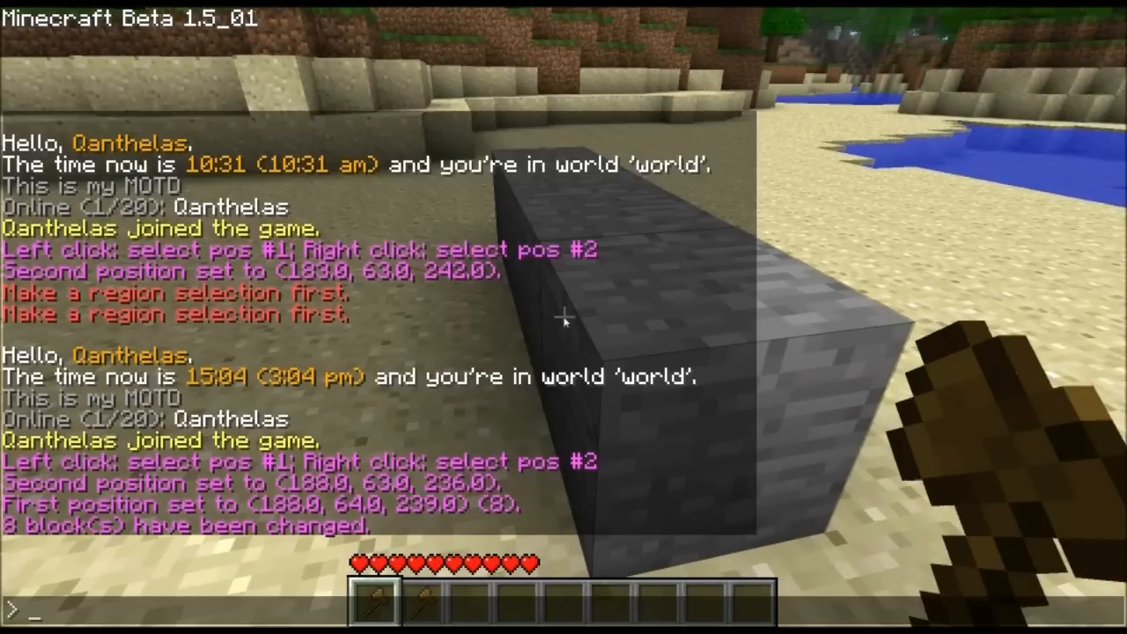
type("//set")
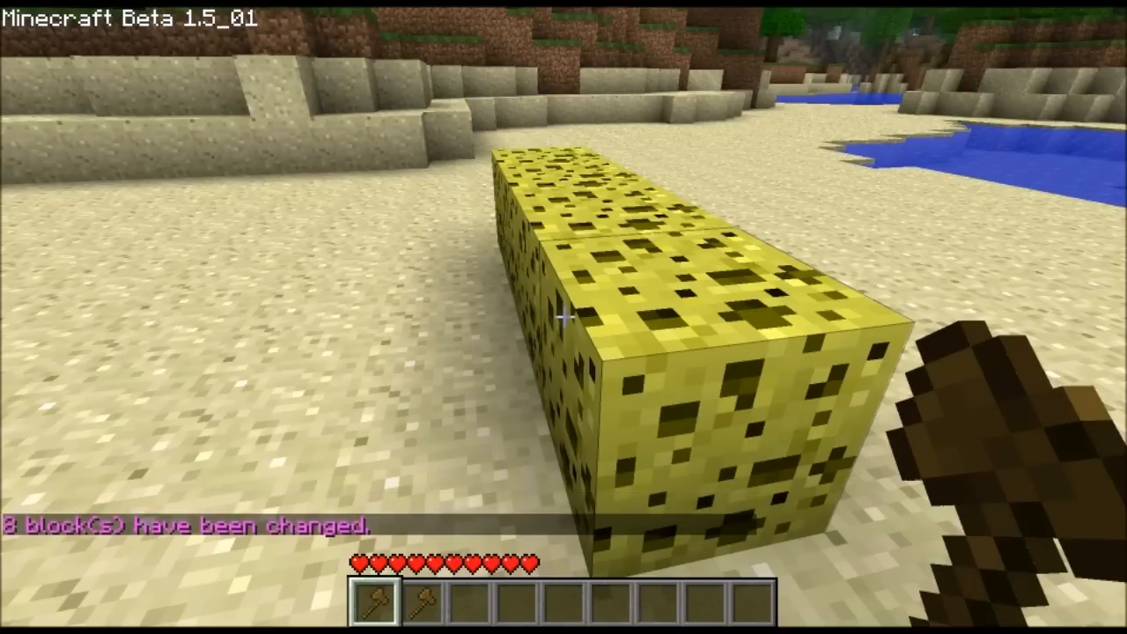
key("t")
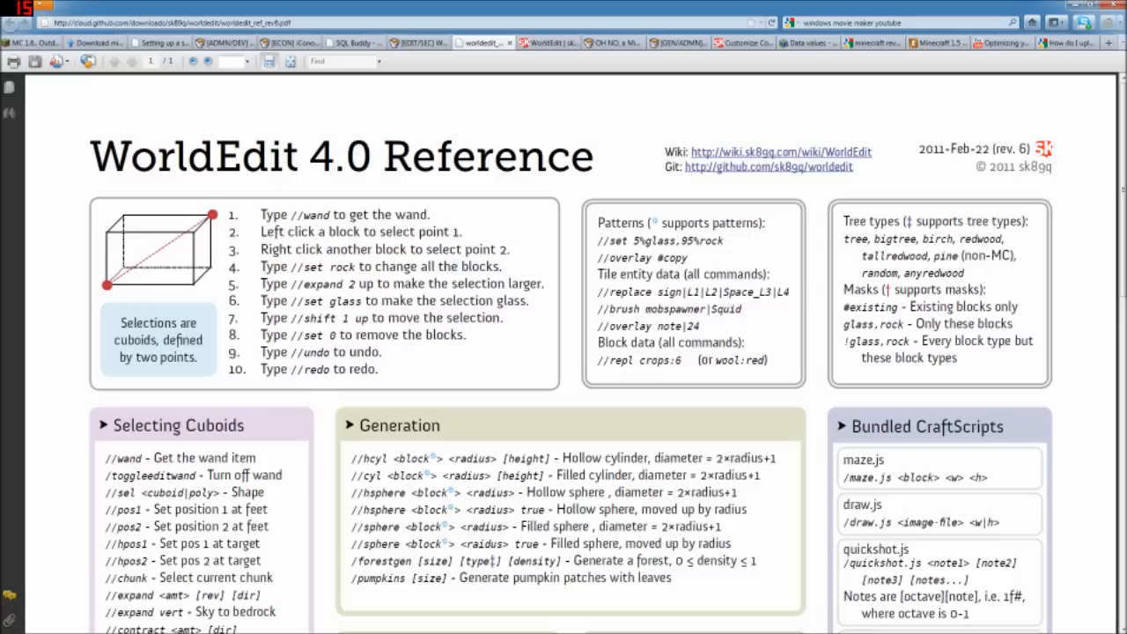
mouse_move(424, 365)
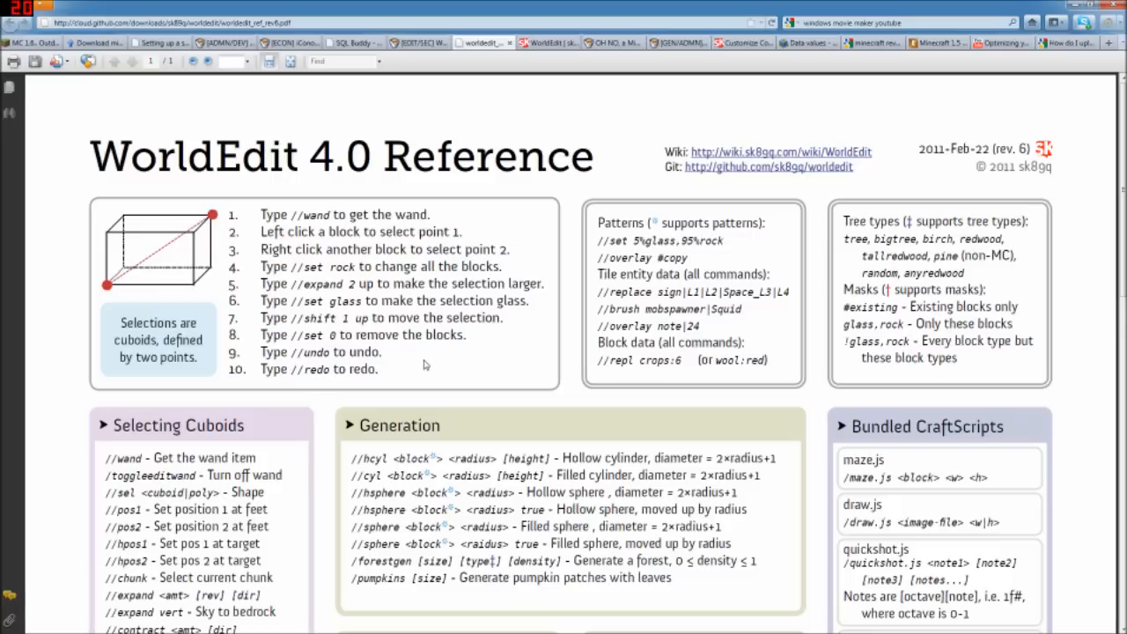
mouse_move(499, 372)
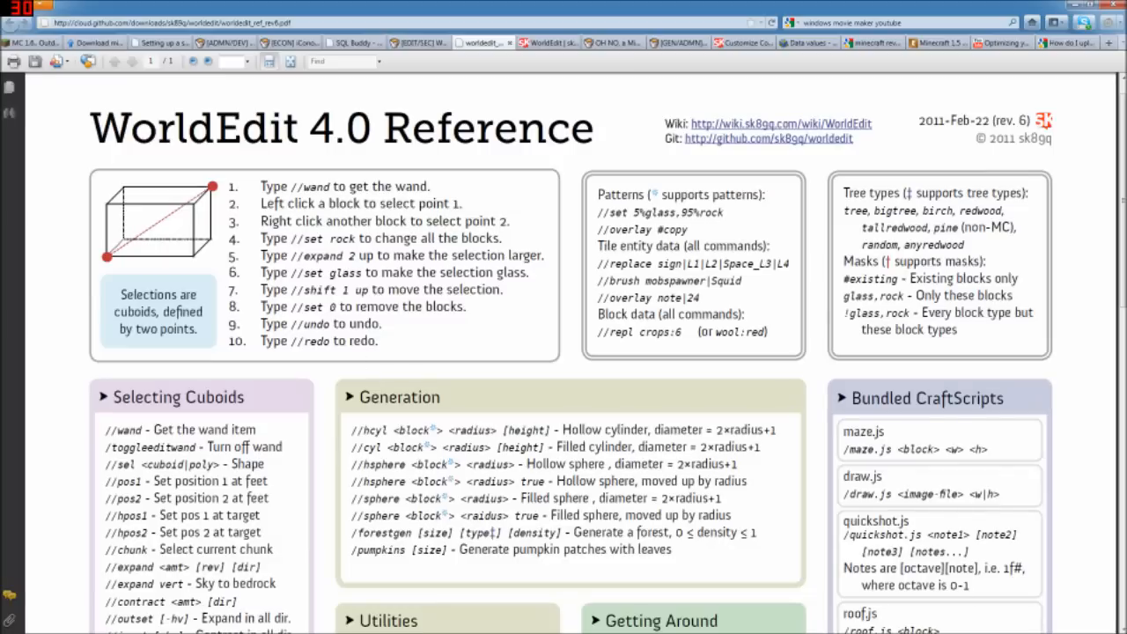
- Scroll the WorldEdit 4.0 reference sheet to the /fixwater and /fixlava utilities
scroll("down", 3)
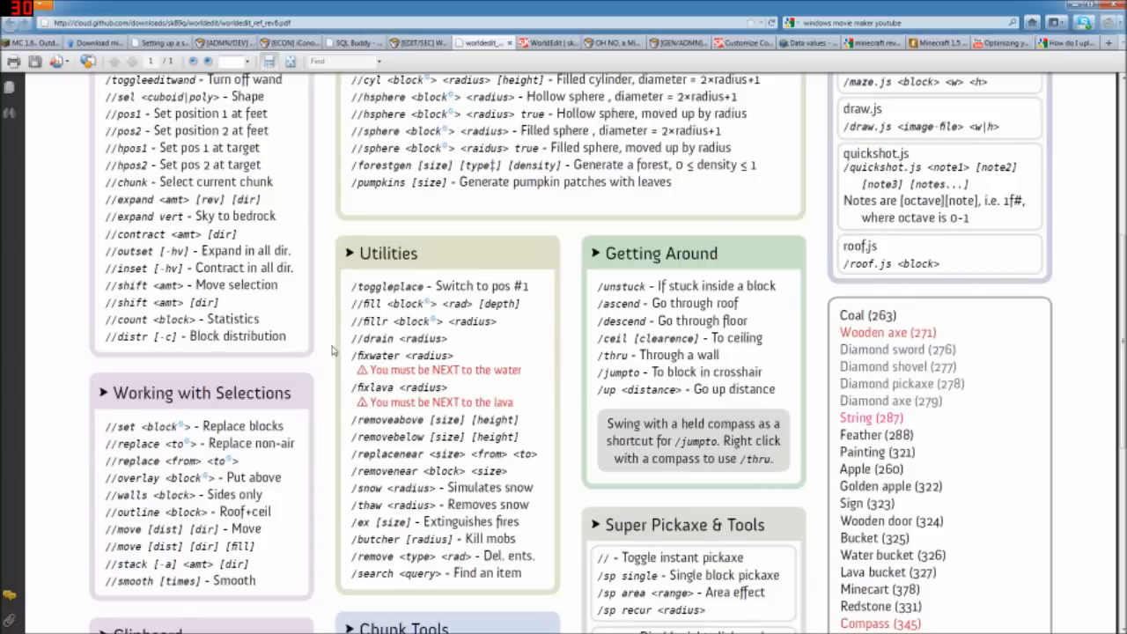
scroll("down", 3)
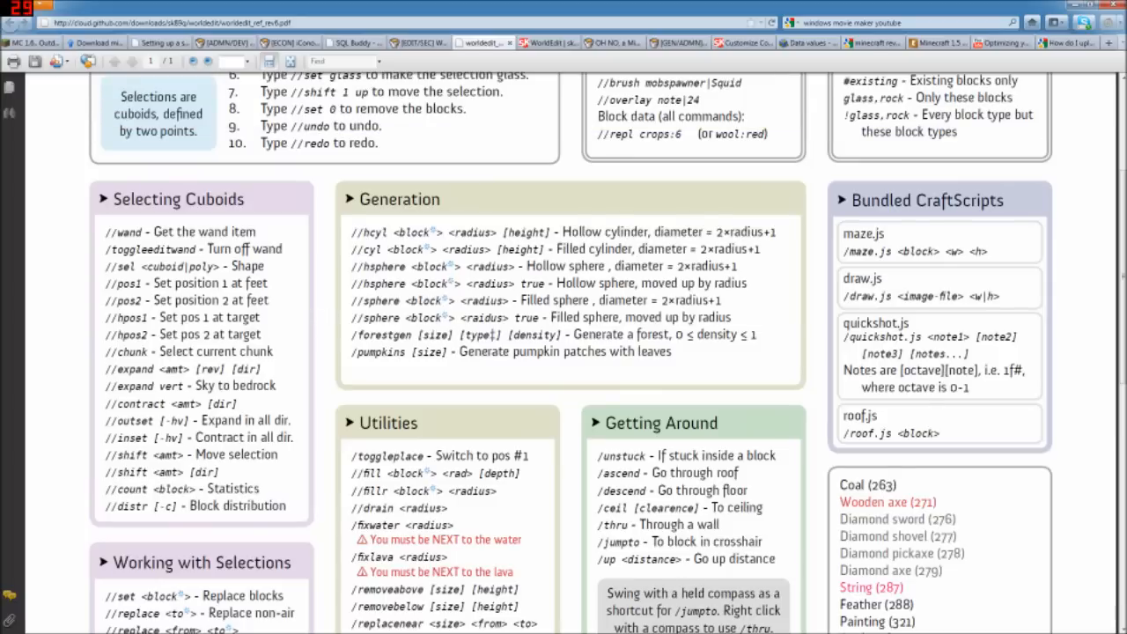
mouse_move(334, 402)
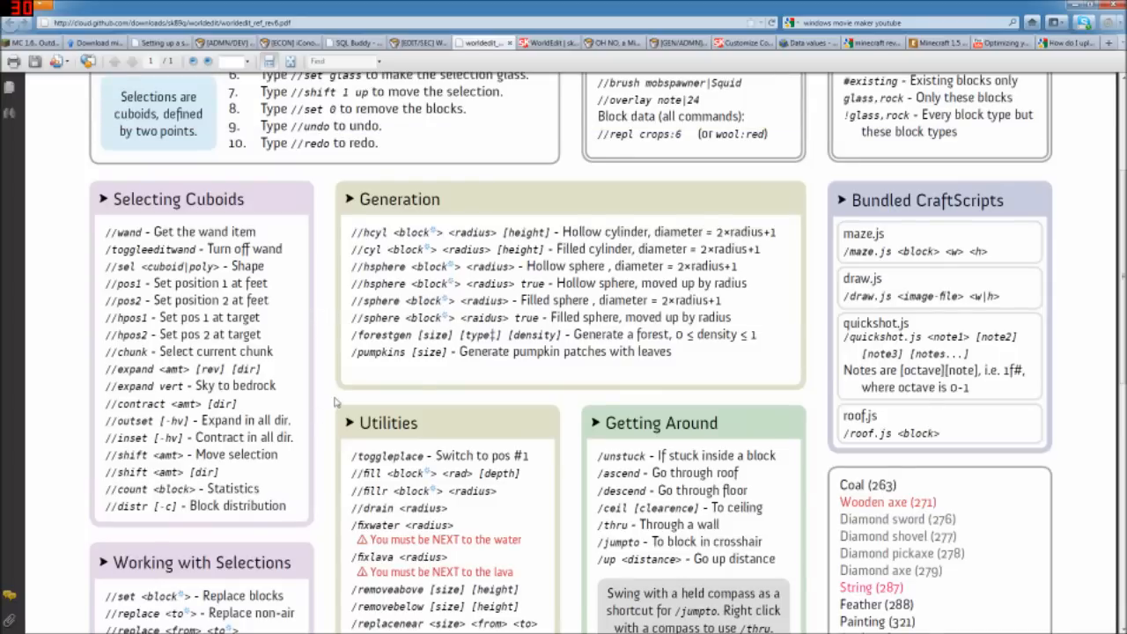
scroll("up", 3)
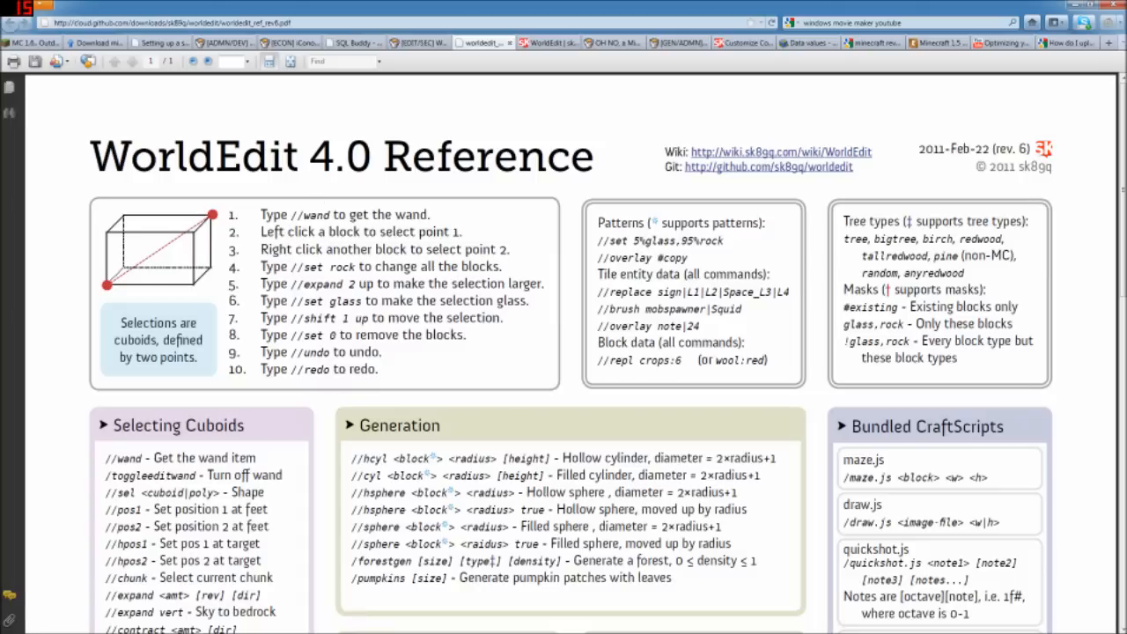
scroll("down", 3)
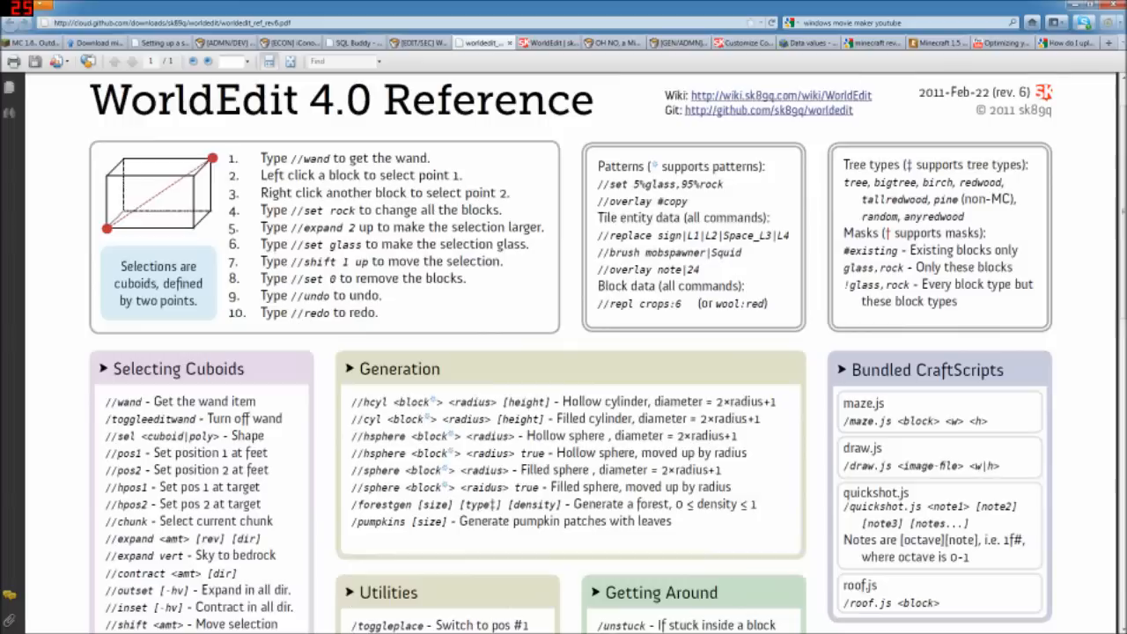
scroll("down", 3)
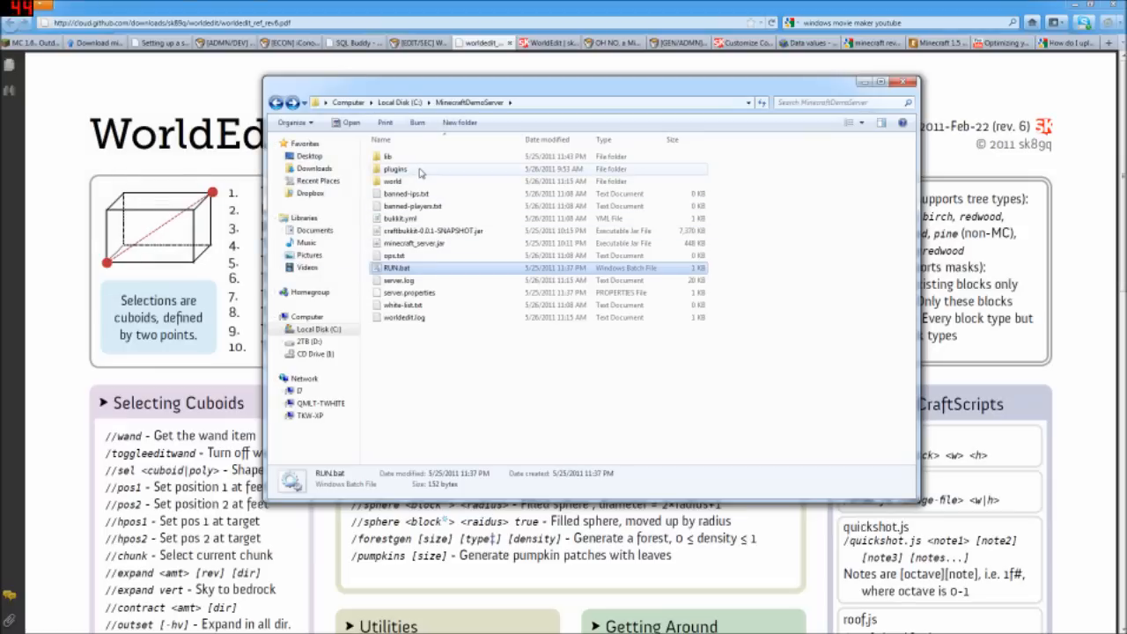
- Open plugins > Permissions > world.yml and scroll to its groups section
double_click(395, 168)
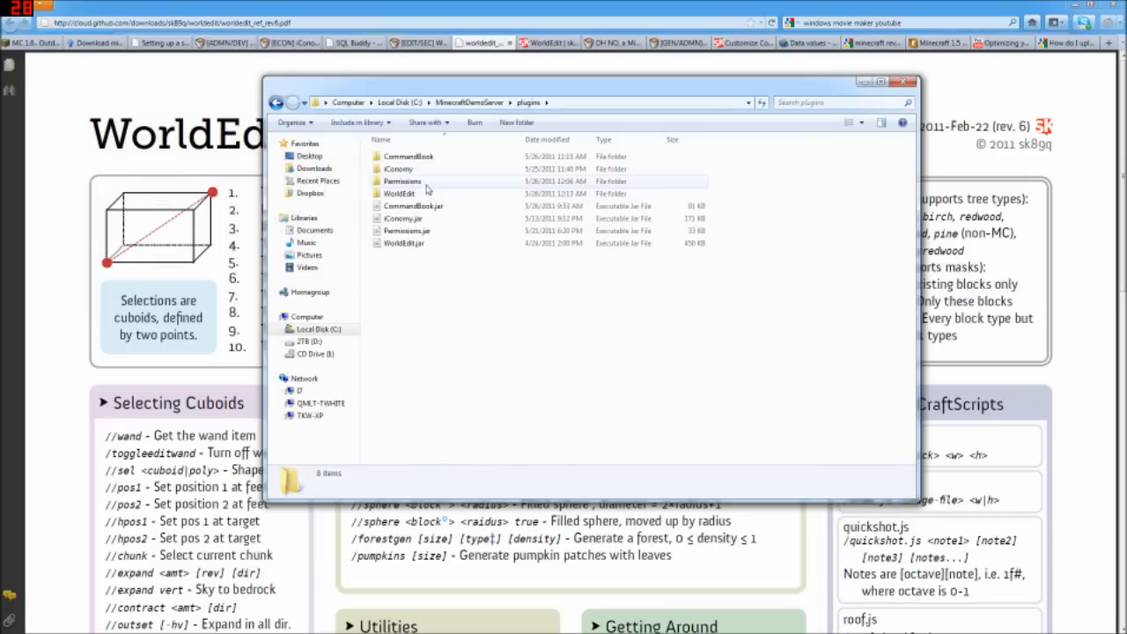
double_click(402, 181)
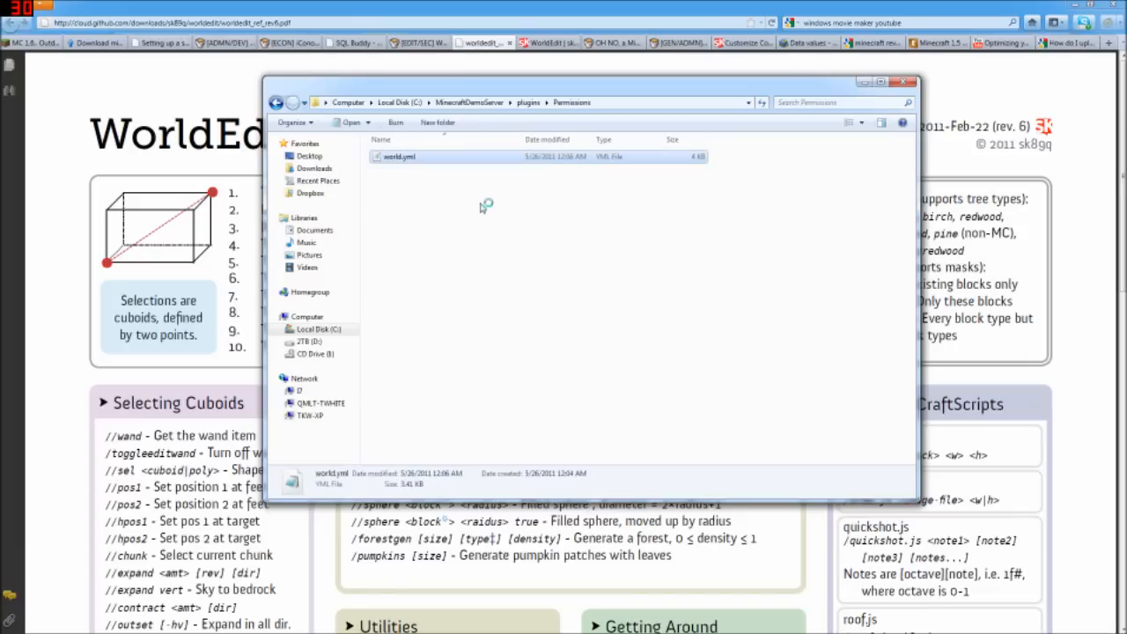
double_click(399, 156)
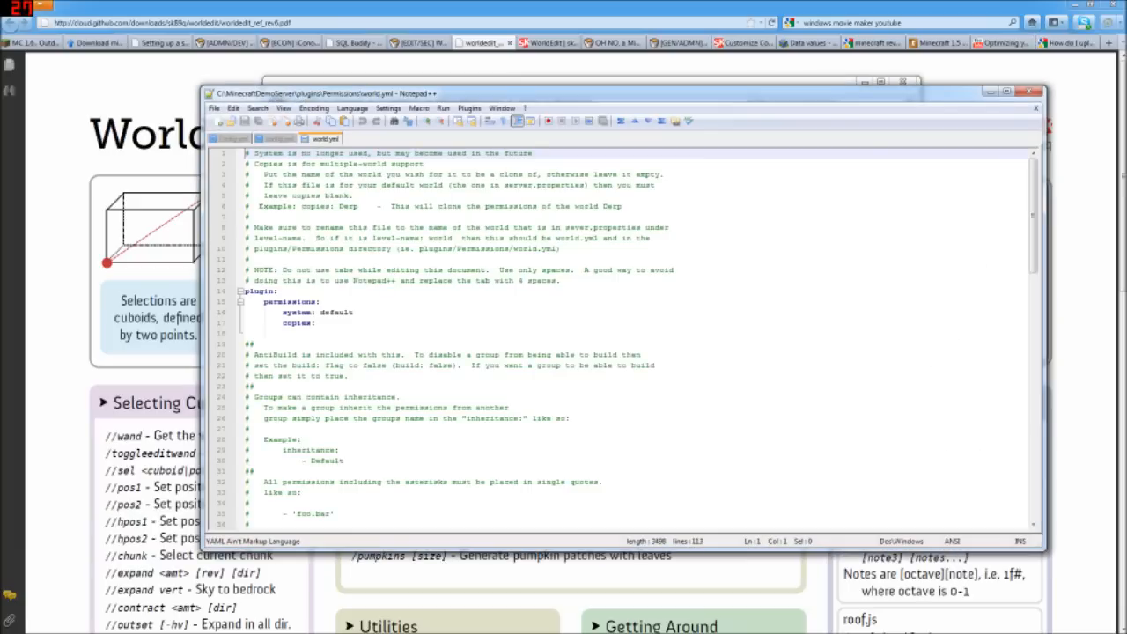
scroll("down", 3)
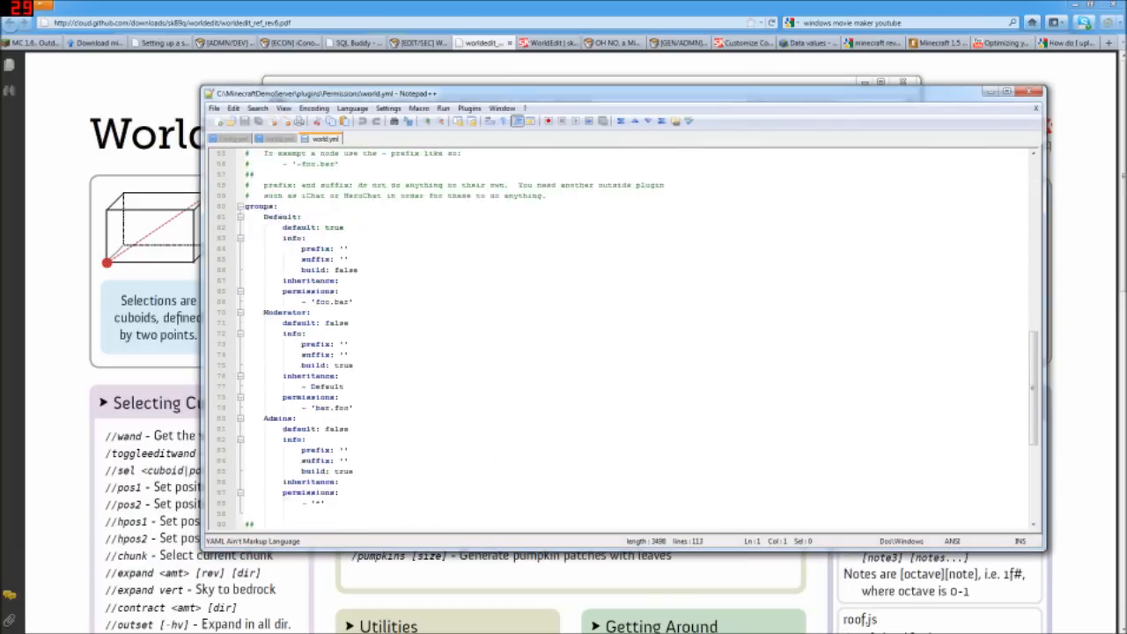
scroll("down", 3)
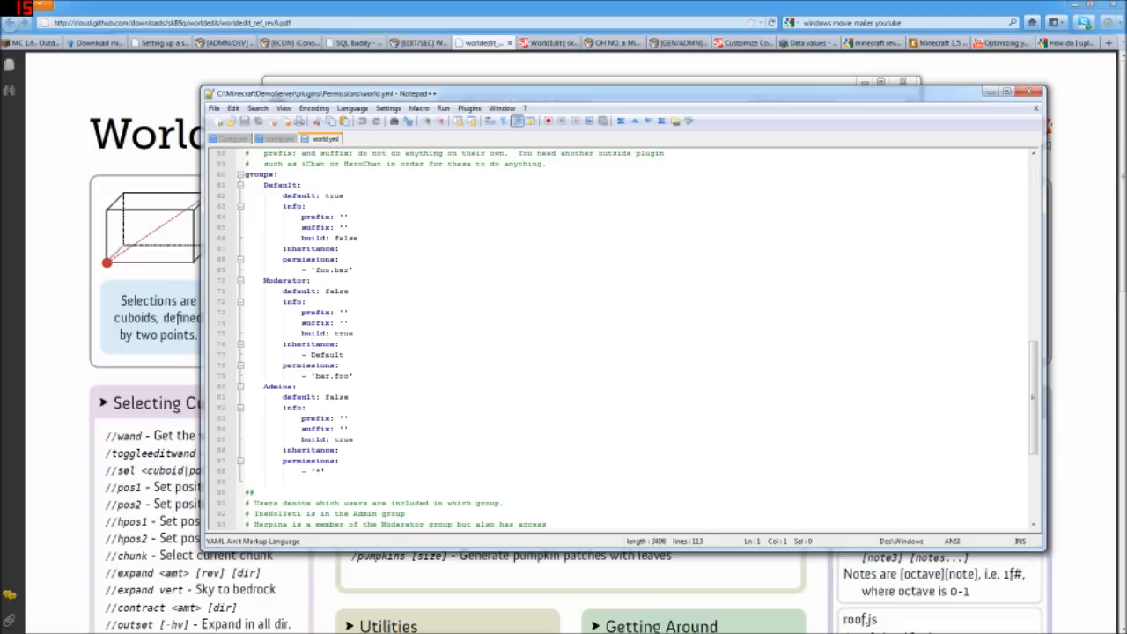
double_click(330, 269)
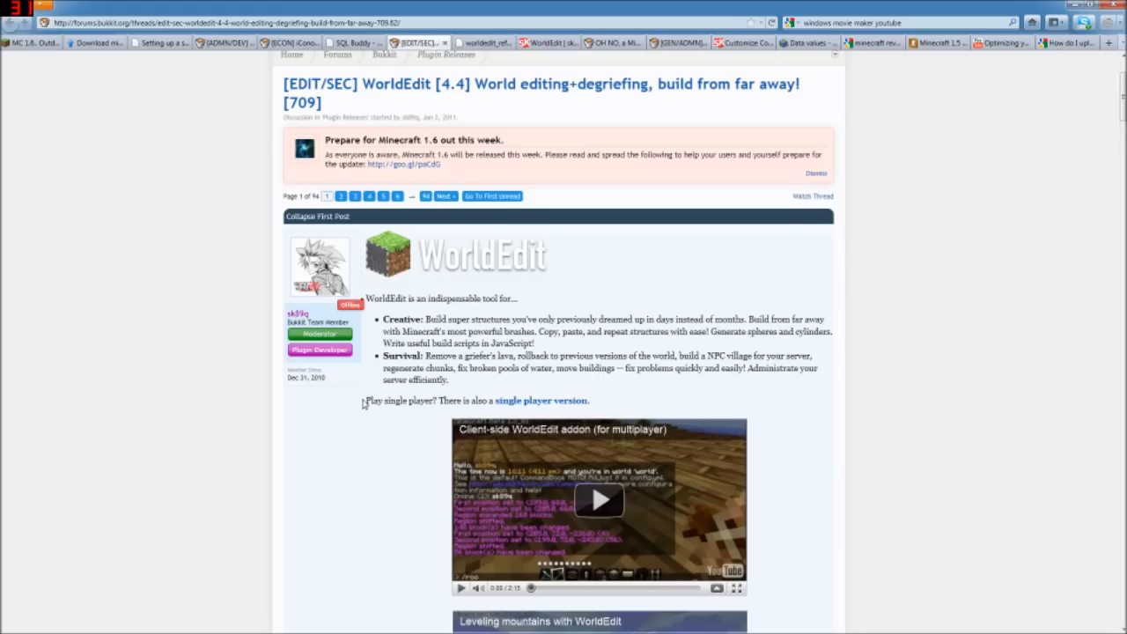
- Open the Permissions page from the WorldEdit wiki
scroll("down", 3)
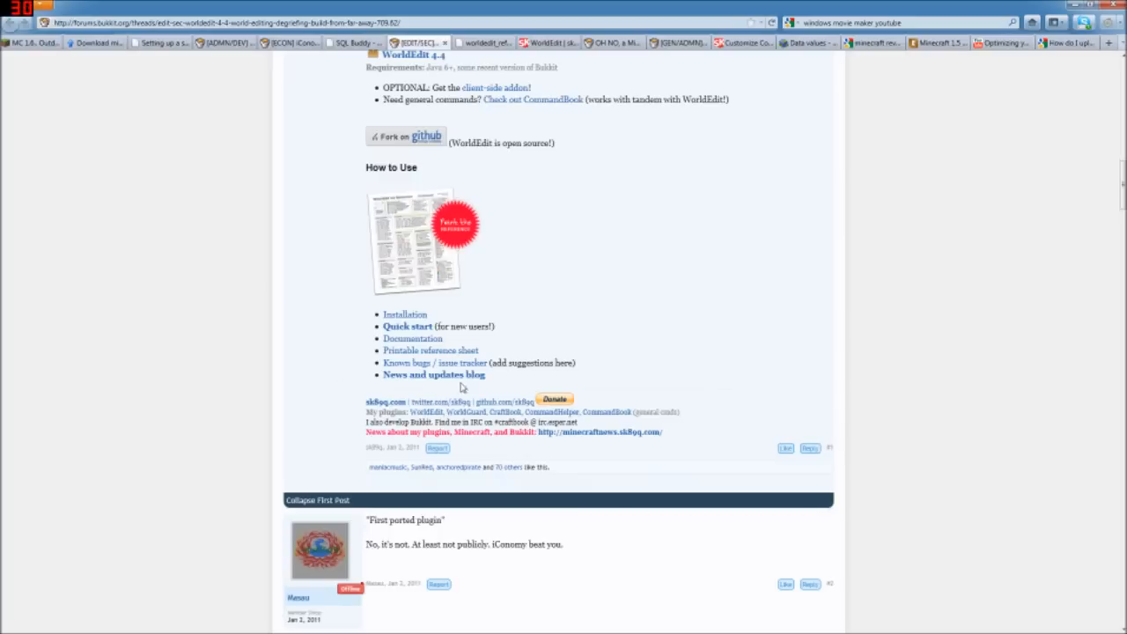
mouse_move(343, 350)
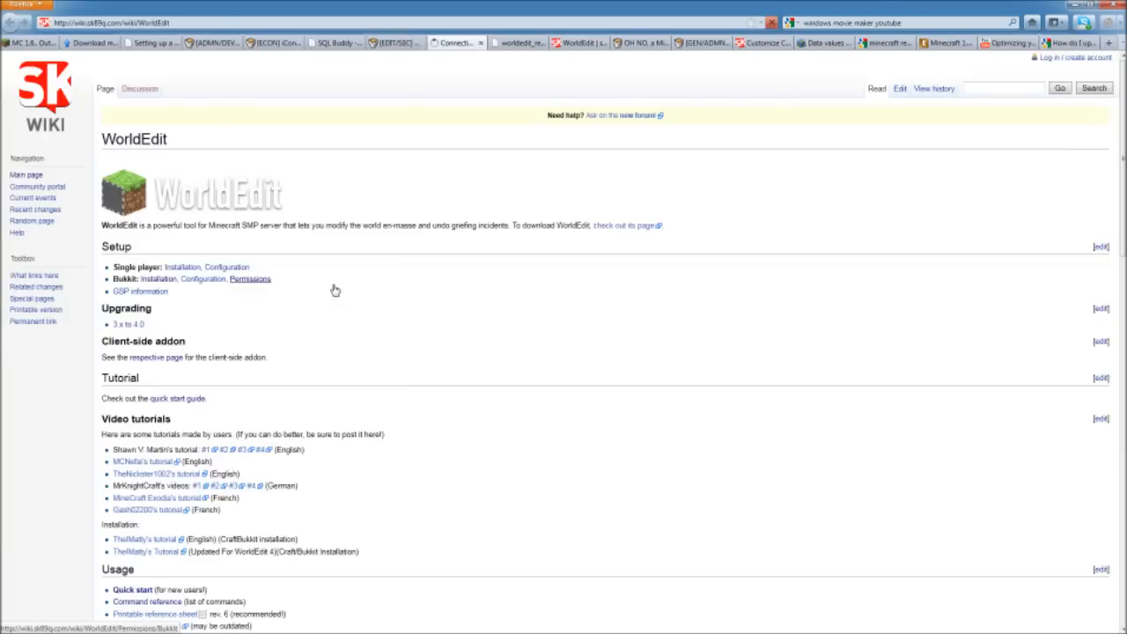
left_click(250, 278)
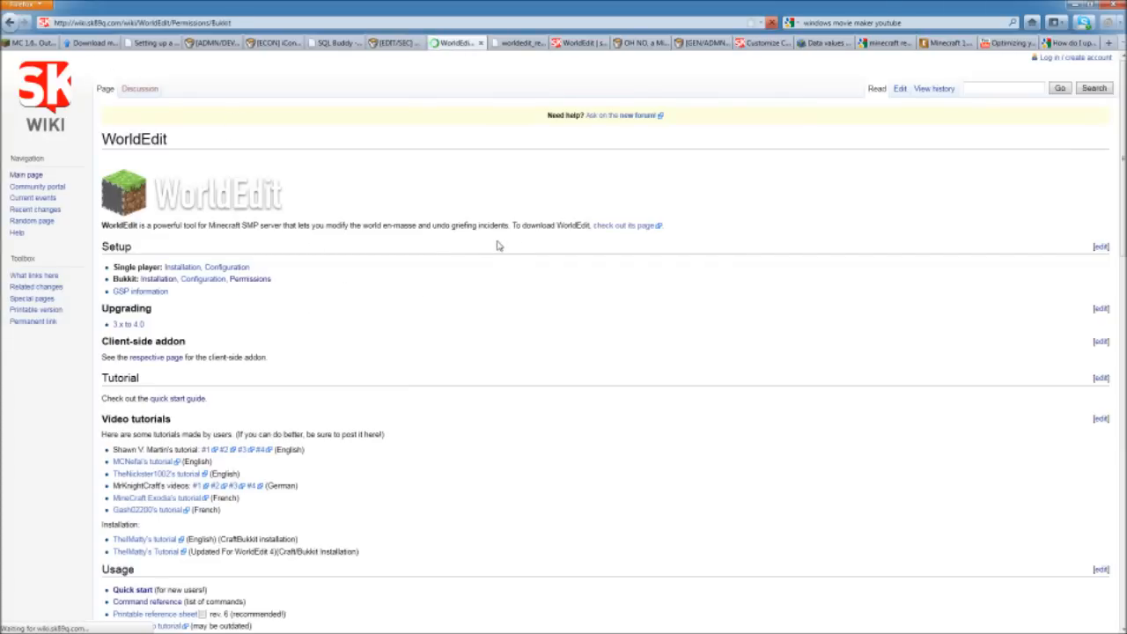
left_click(252, 279)
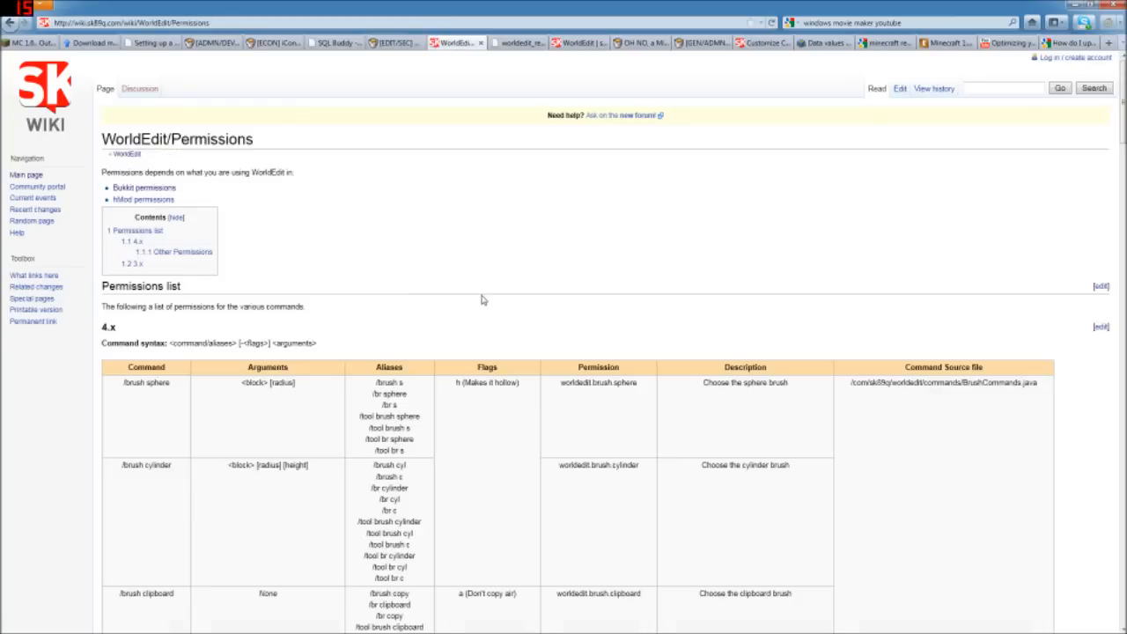
- Scroll the commands table to /fixwater and /fixlava and select worldedit.fixwater
scroll("down", 3)
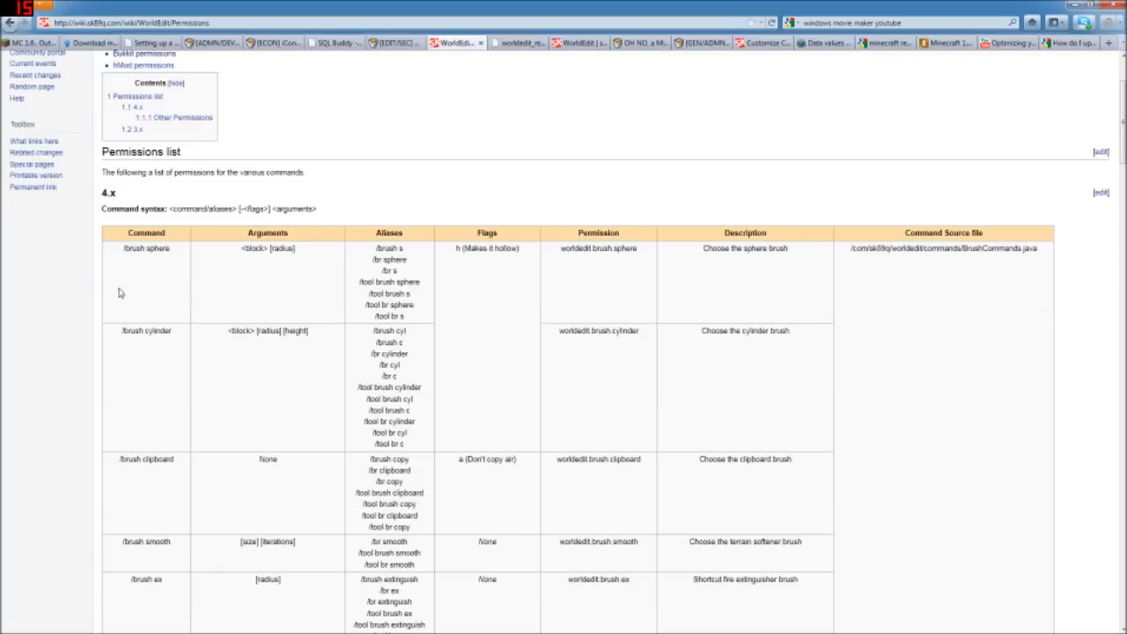
mouse_move(295, 270)
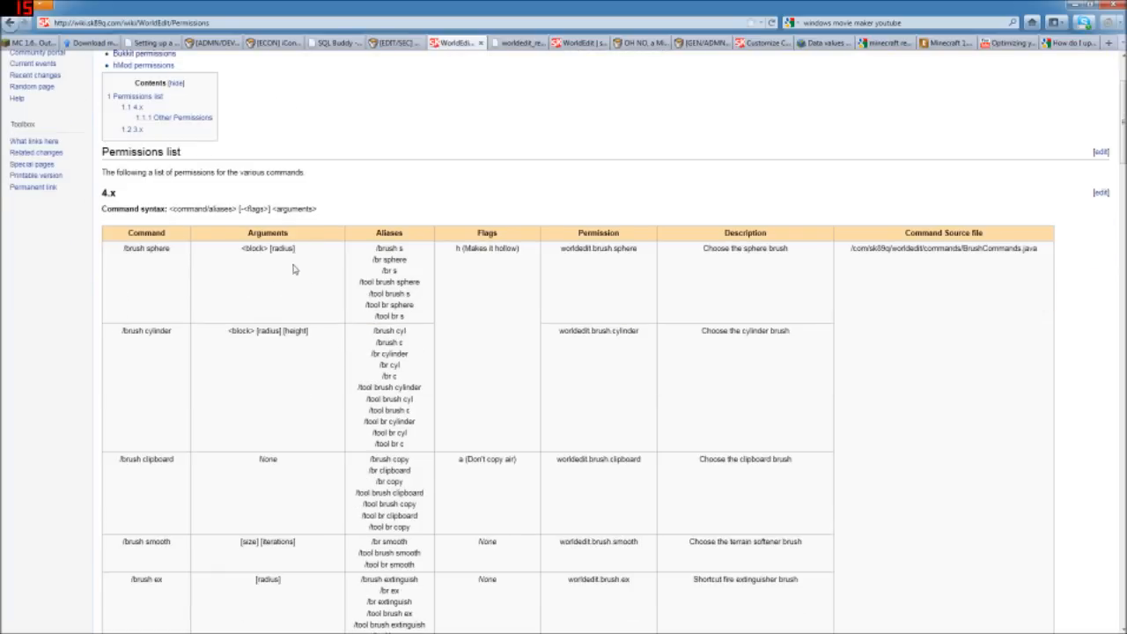
mouse_move(418, 279)
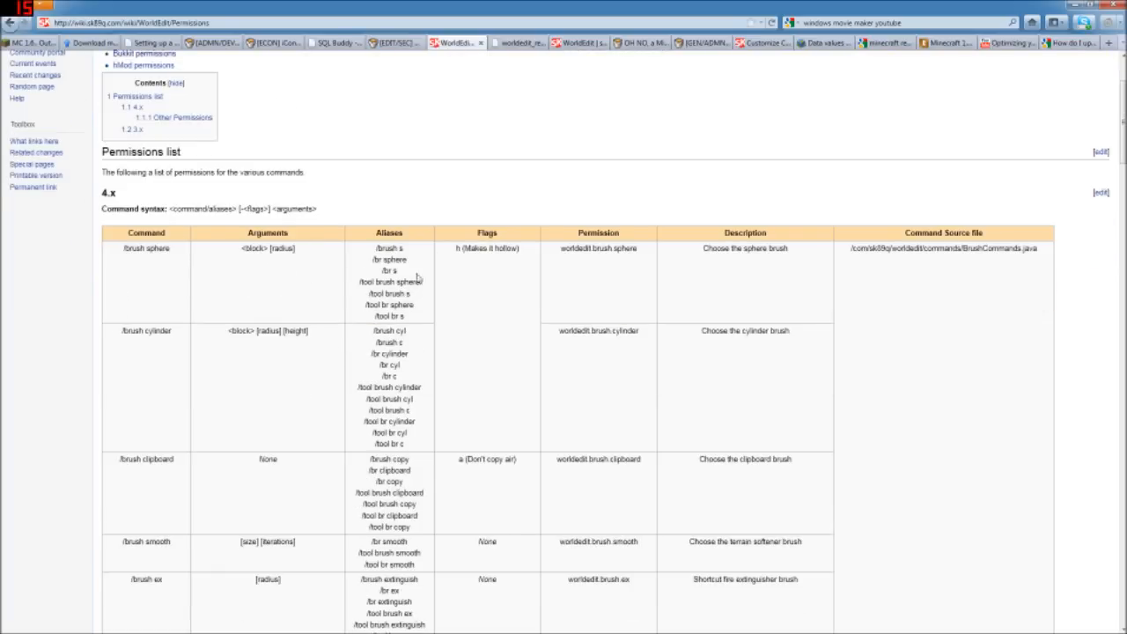
mouse_move(425, 280)
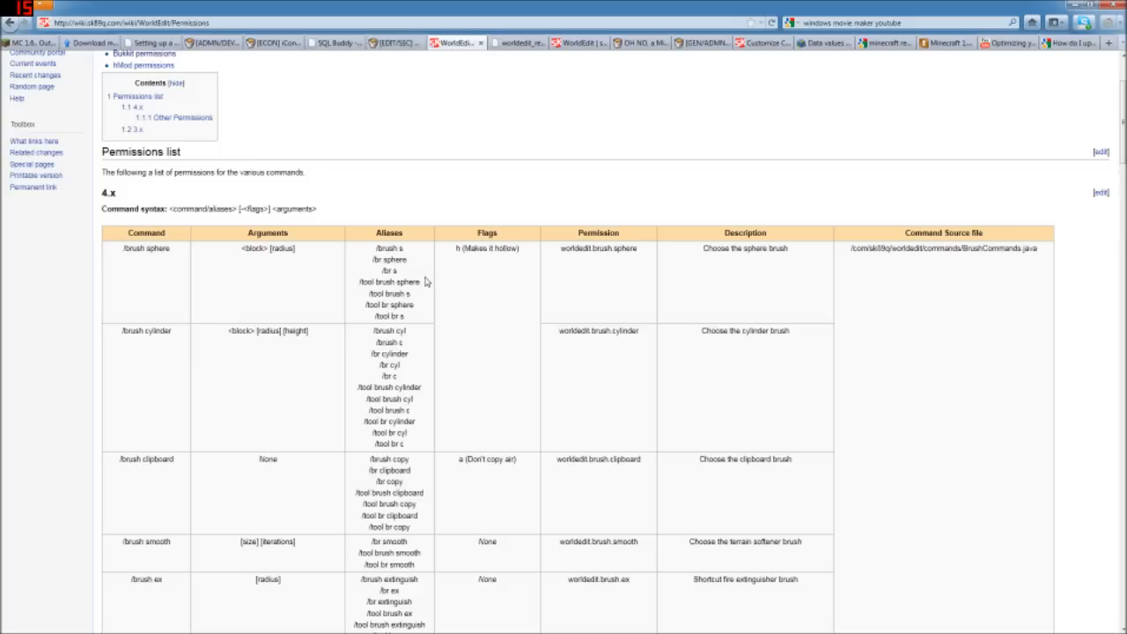
mouse_move(561, 255)
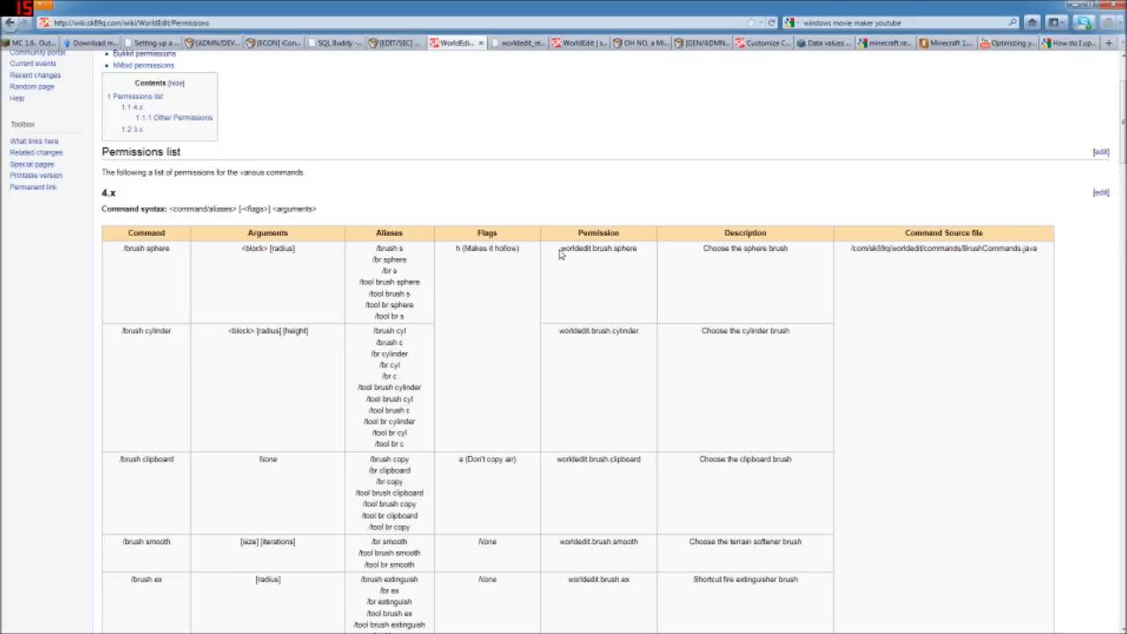
scroll("down", 3)
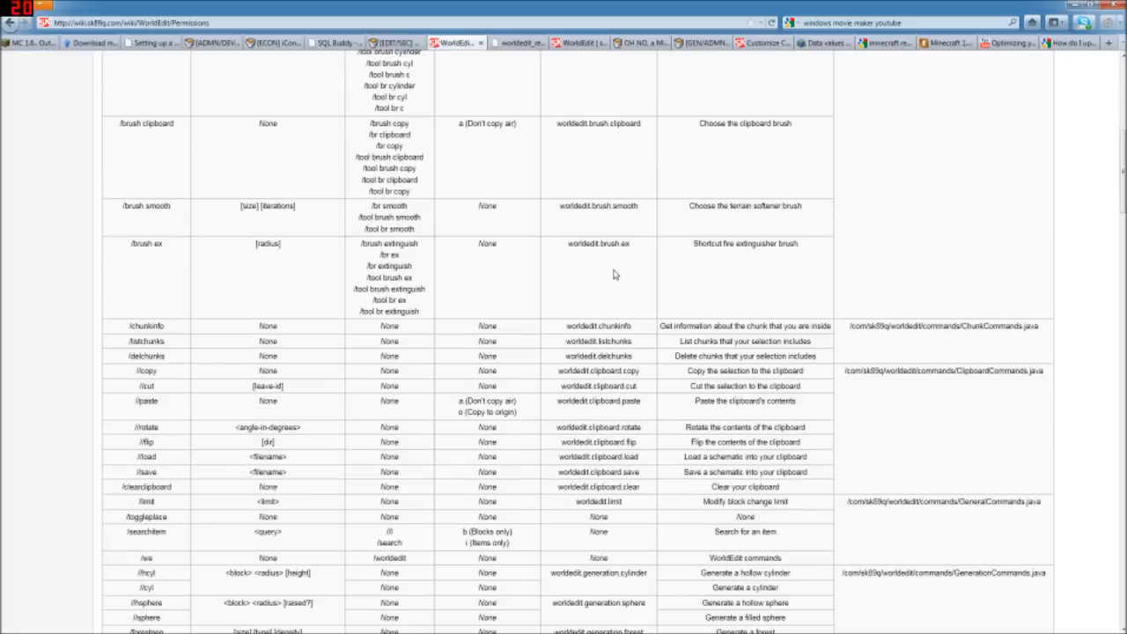
scroll("down", 3)
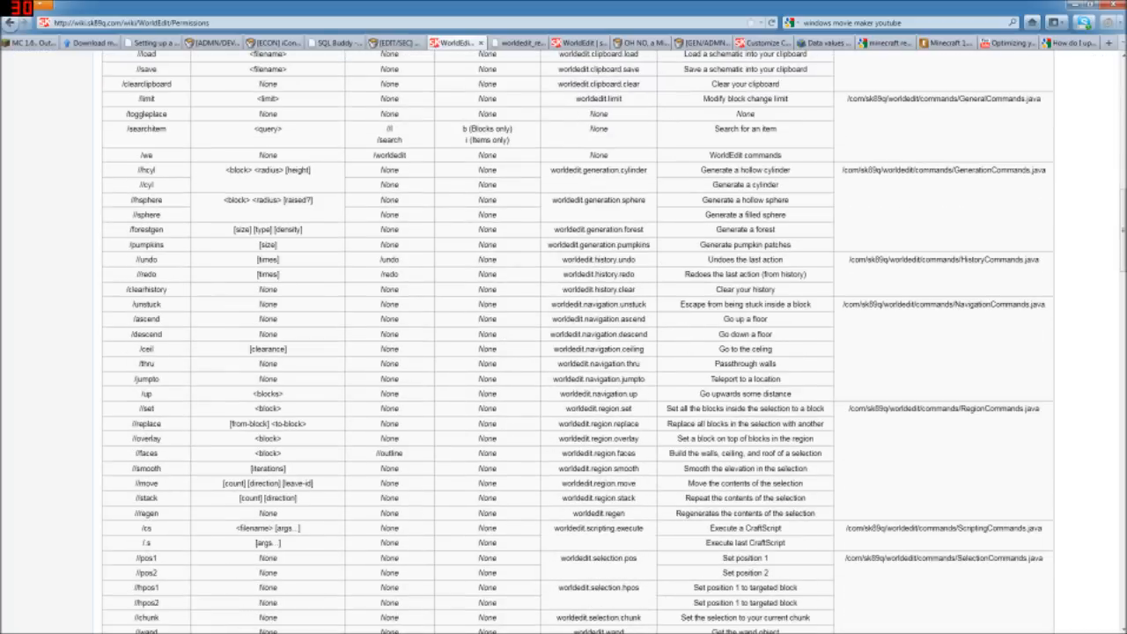
scroll("down", 3)
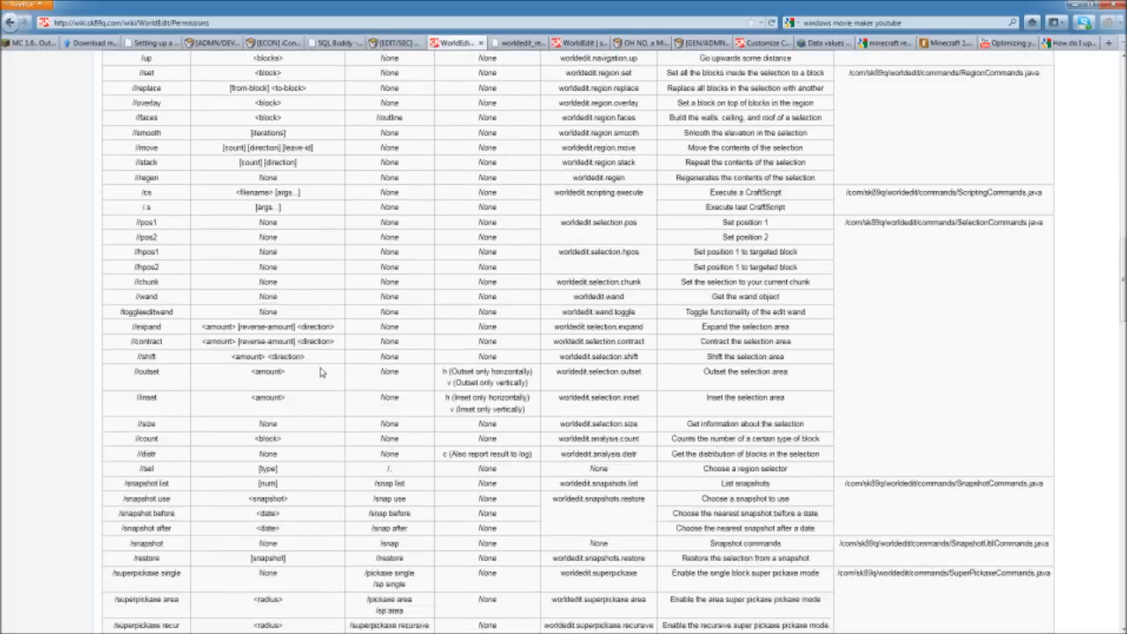
scroll("down", 3)
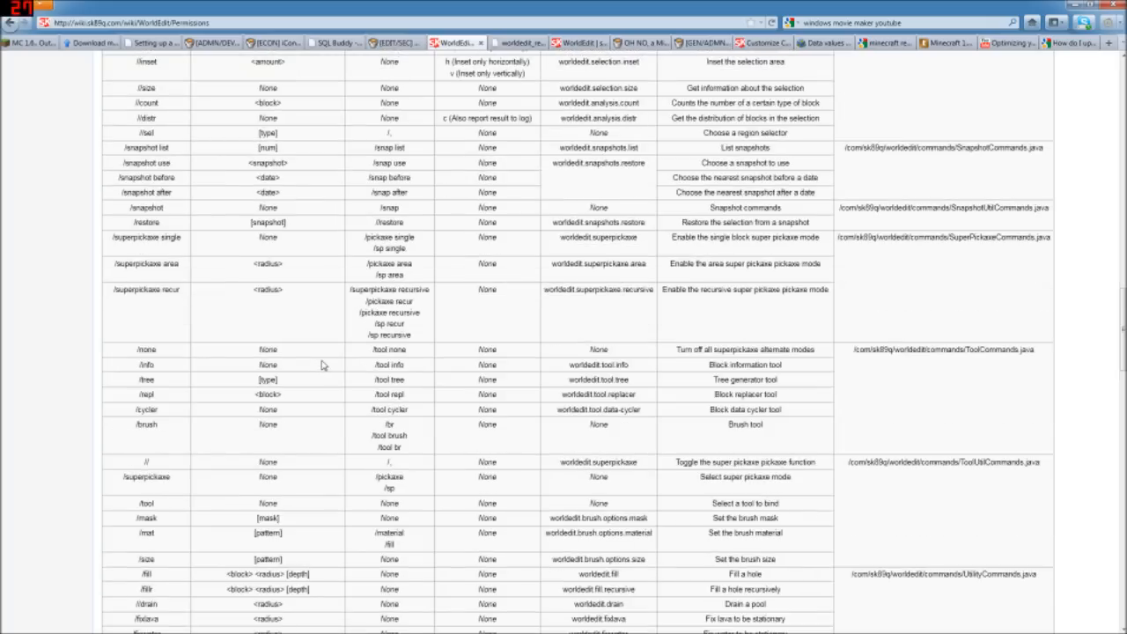
scroll("down", 3)
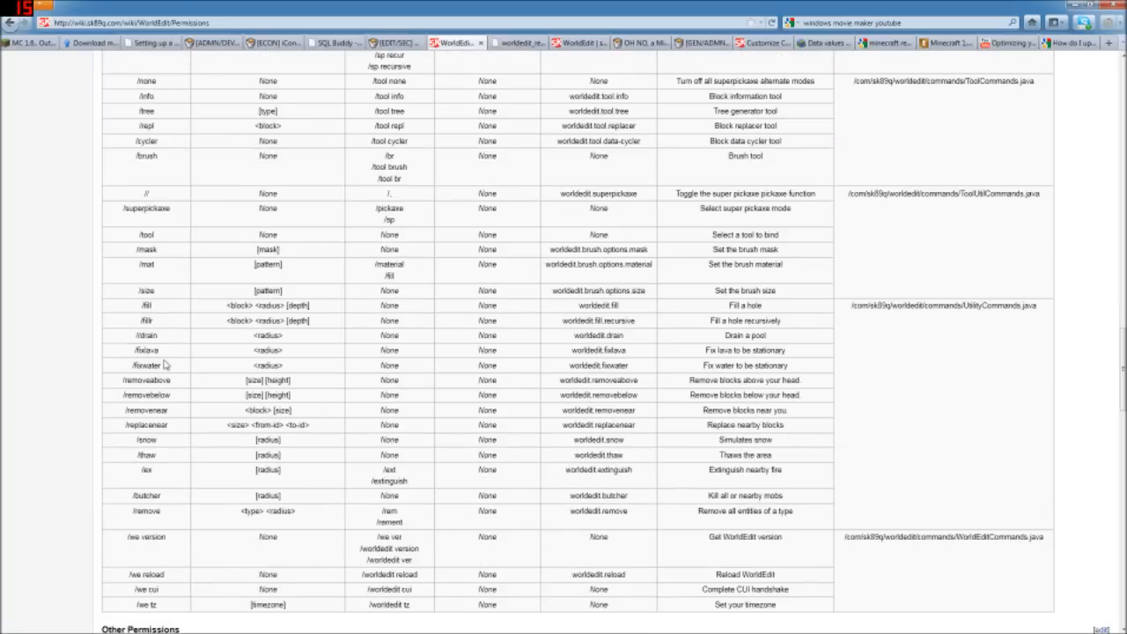
scroll("down", 3)
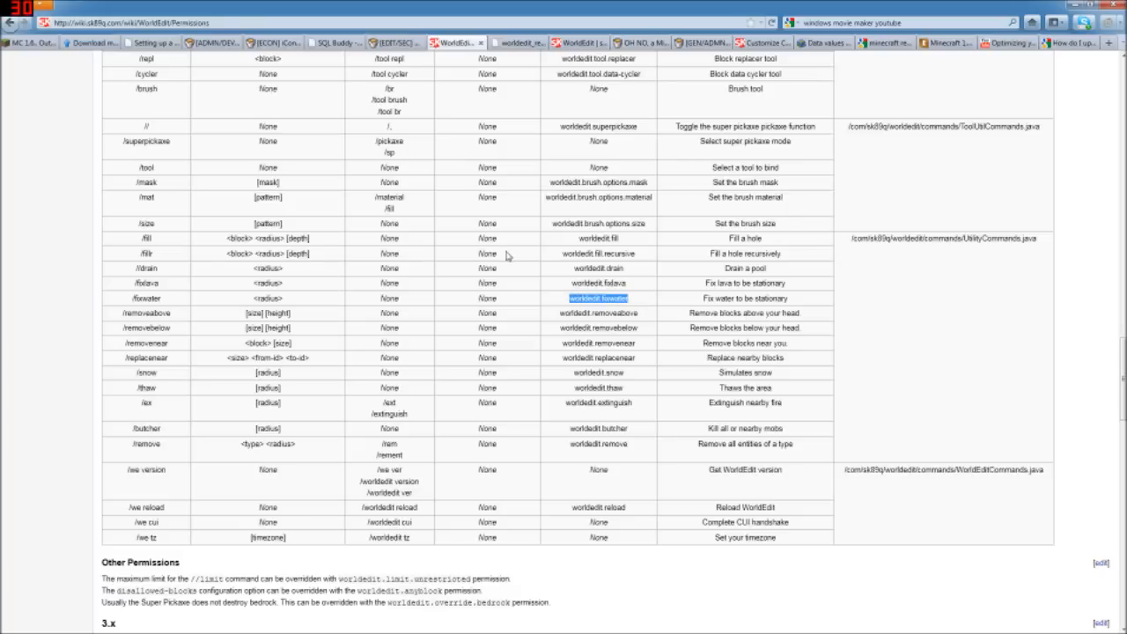
mouse_move(513, 254)
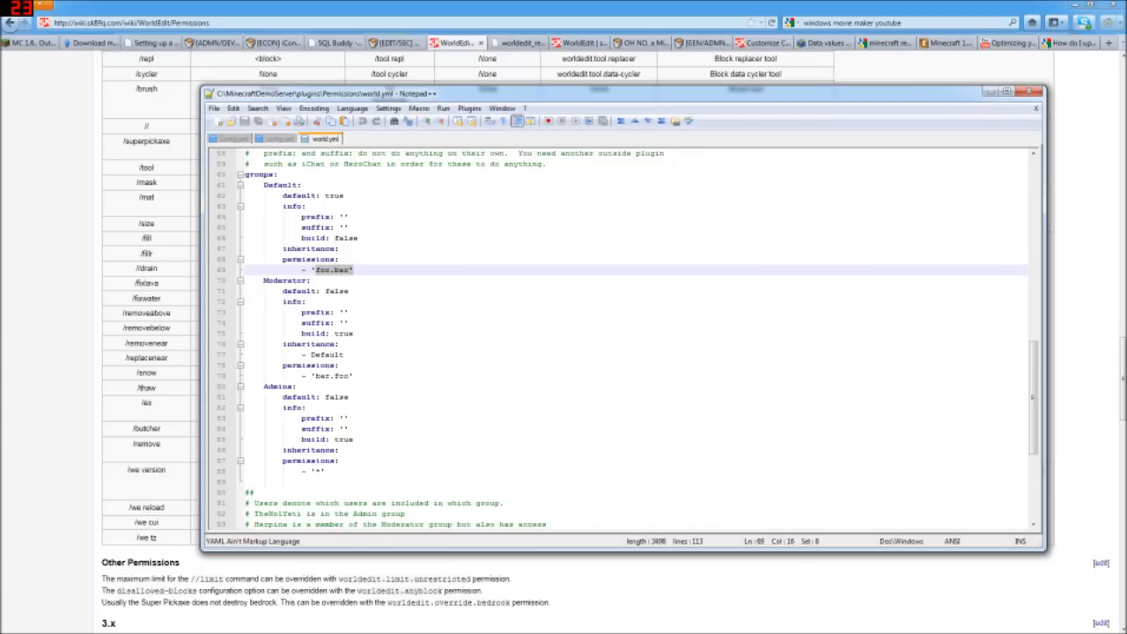
- Replace the placeholder foo.bar permission with worldedit.fixwater
double_click(330, 269)
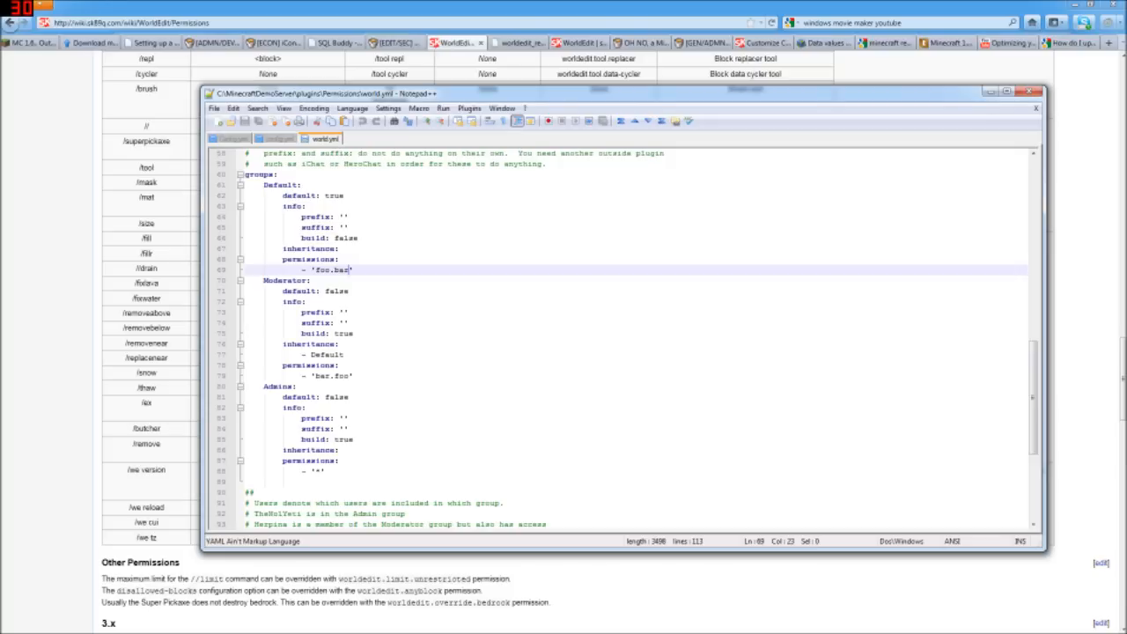
double_click(330, 270)
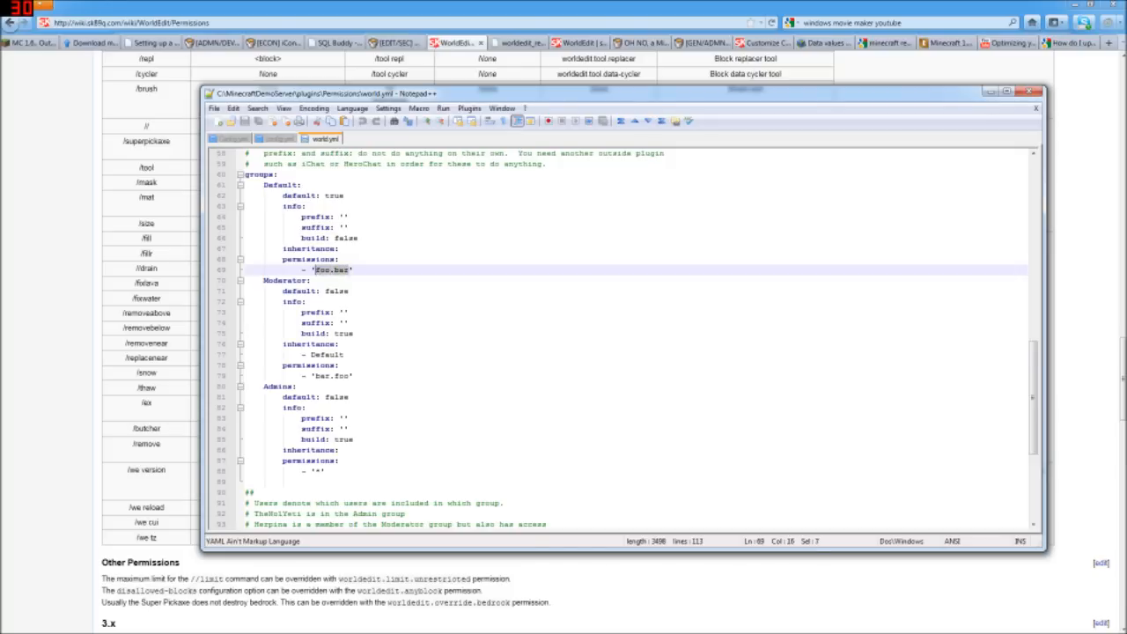
type("worldedit.fixwater")
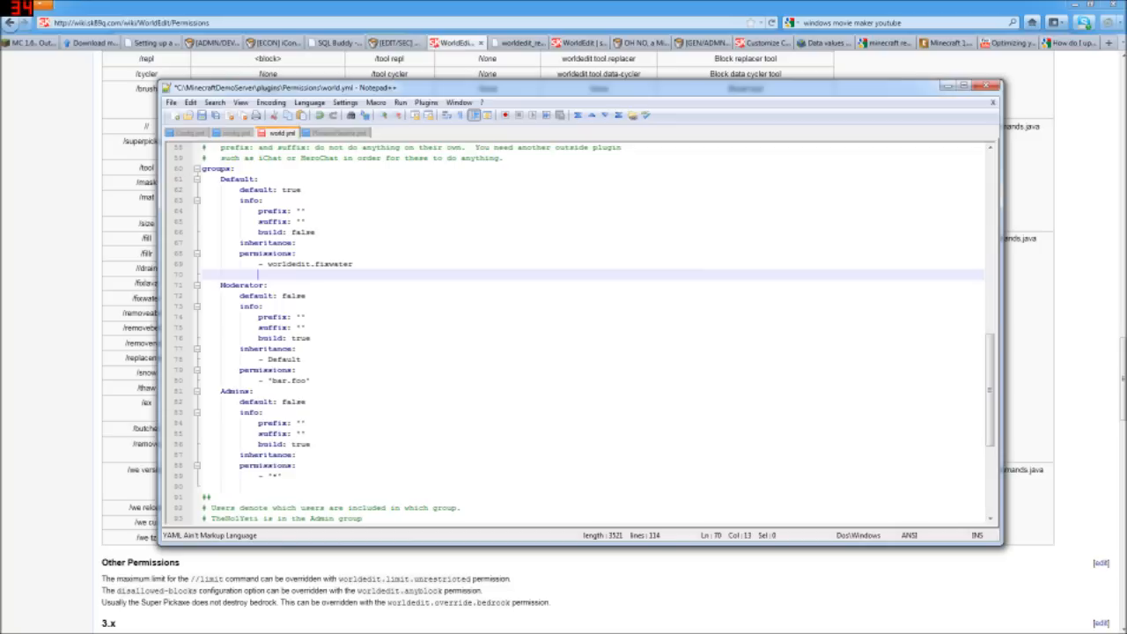
- Add a '- worldedit.fixlava' line, save, and restart the server via RUN.bat
type("-")
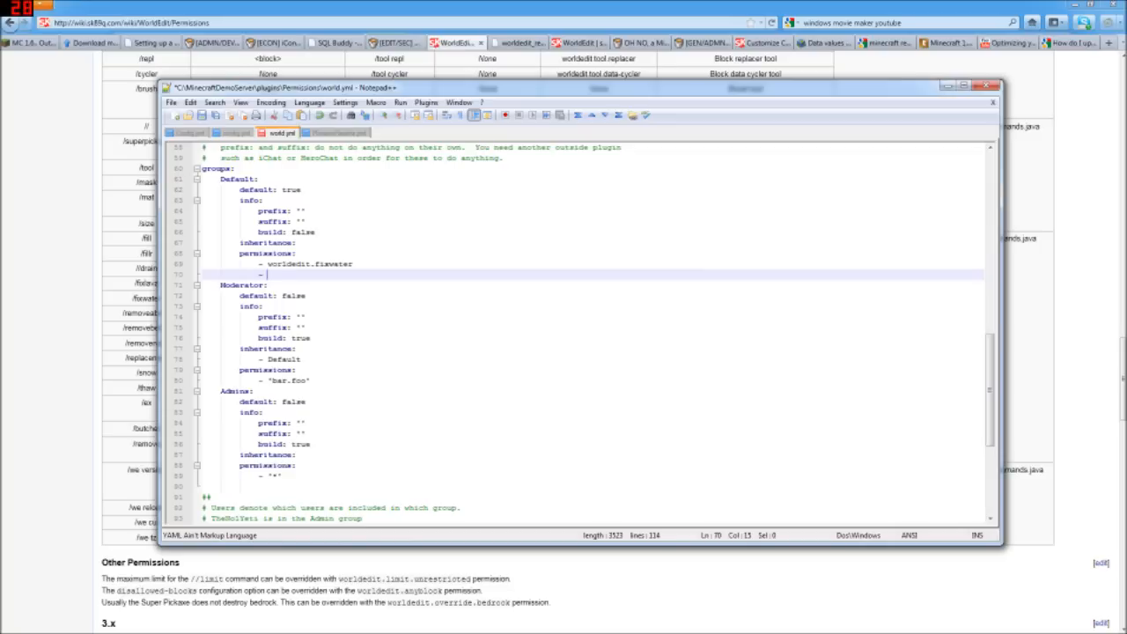
type("world")
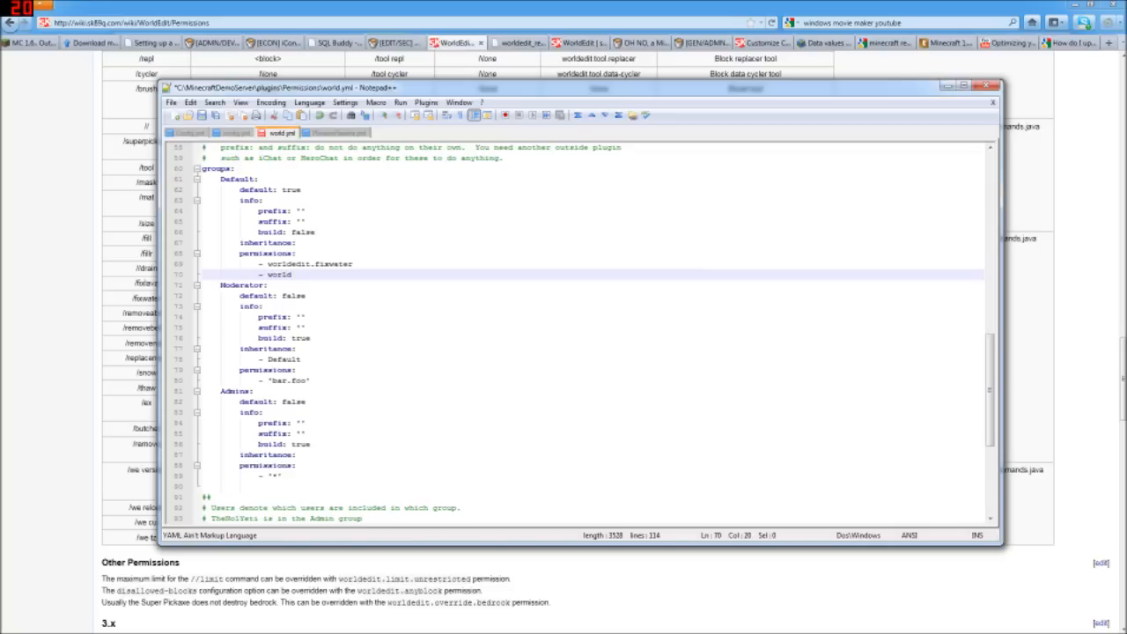
type("worldedit.fixlava")
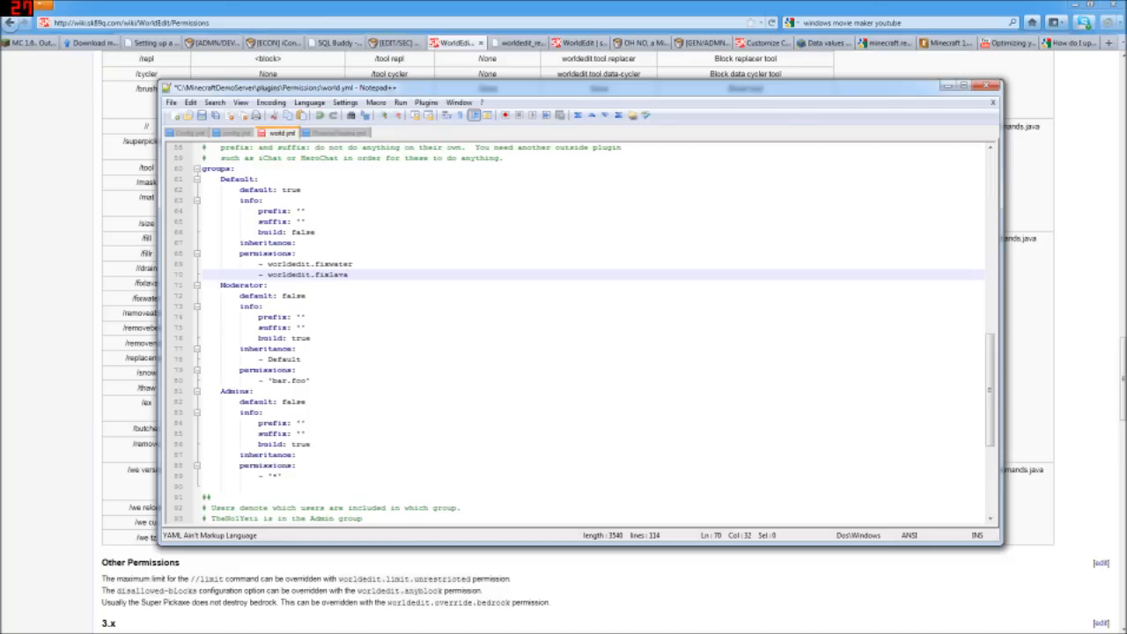
right_click(280, 132)
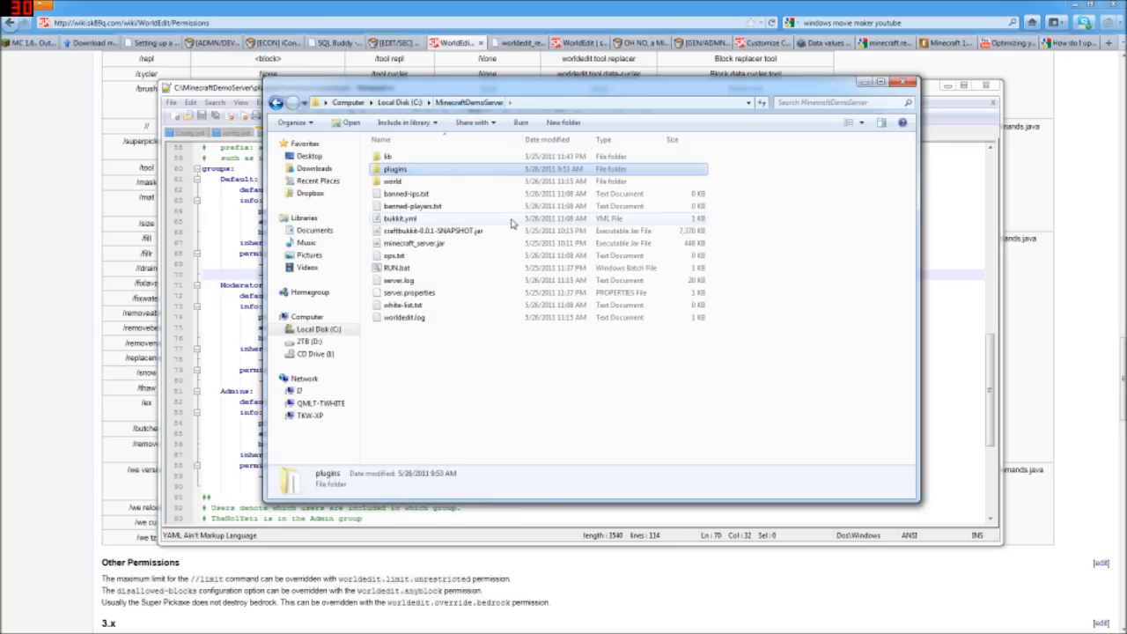
double_click(396, 267)
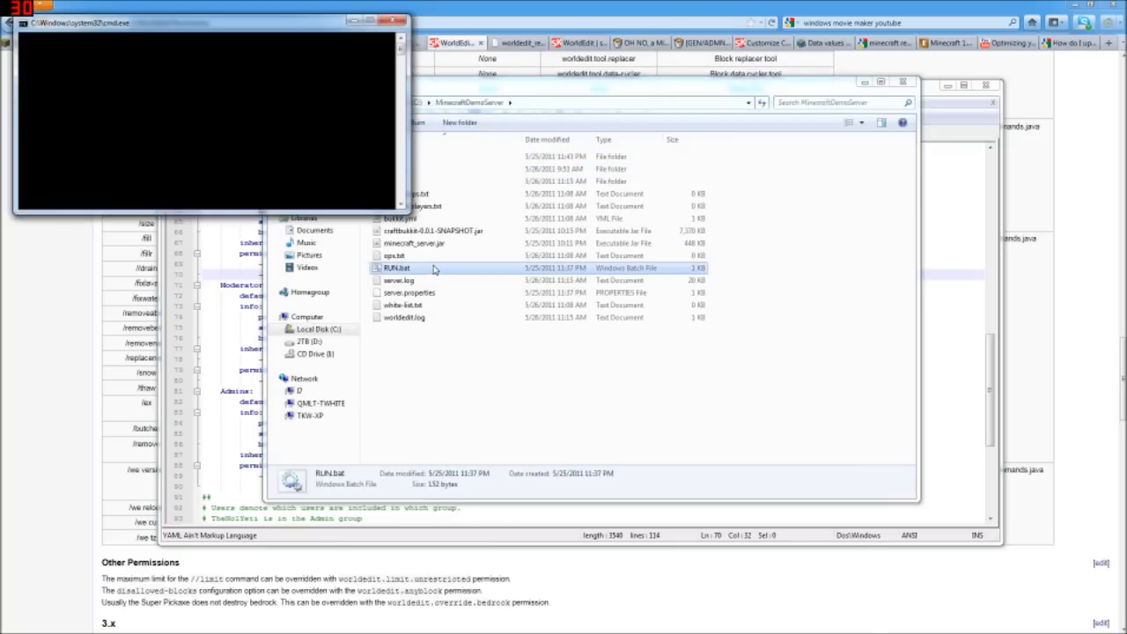
double_click(396, 268)
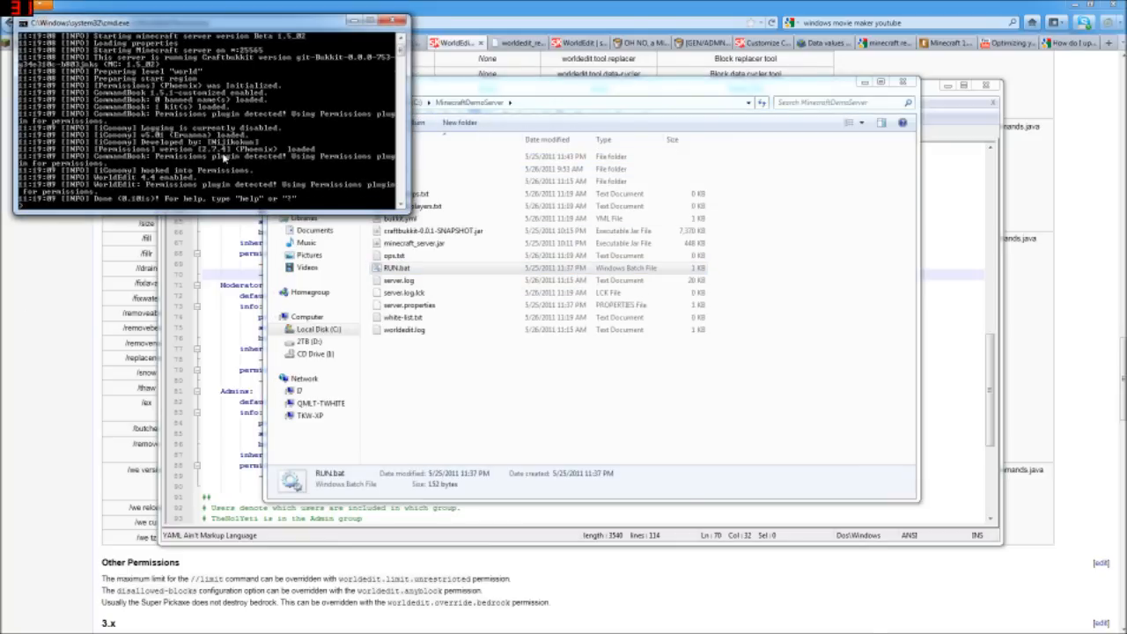